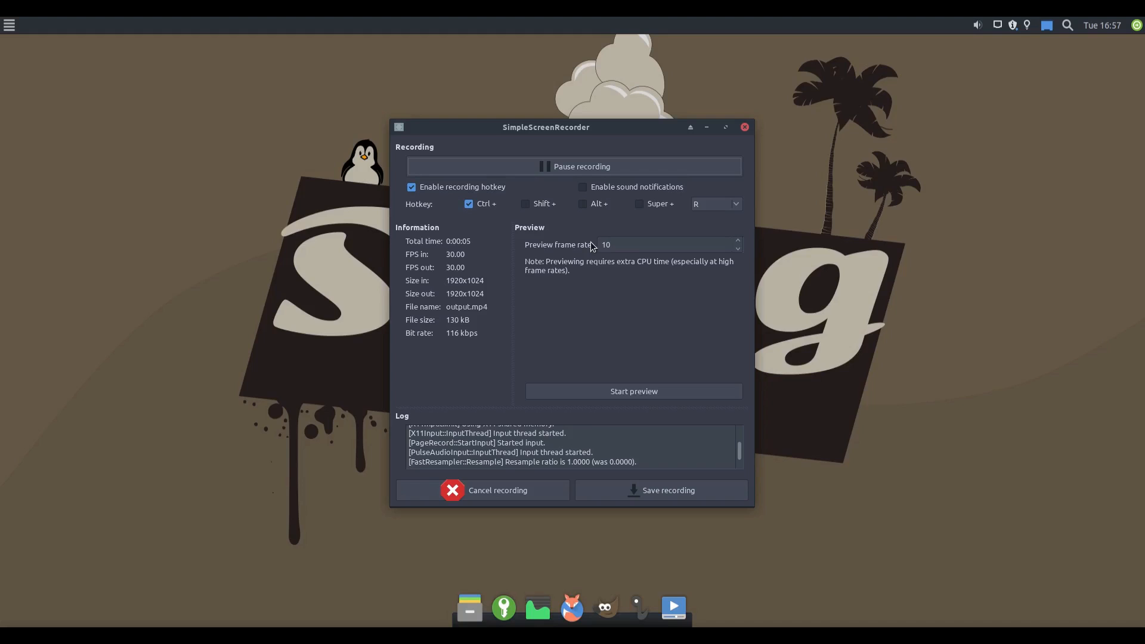
{"action": "mouse_move", "coordinate": [590, 219]}
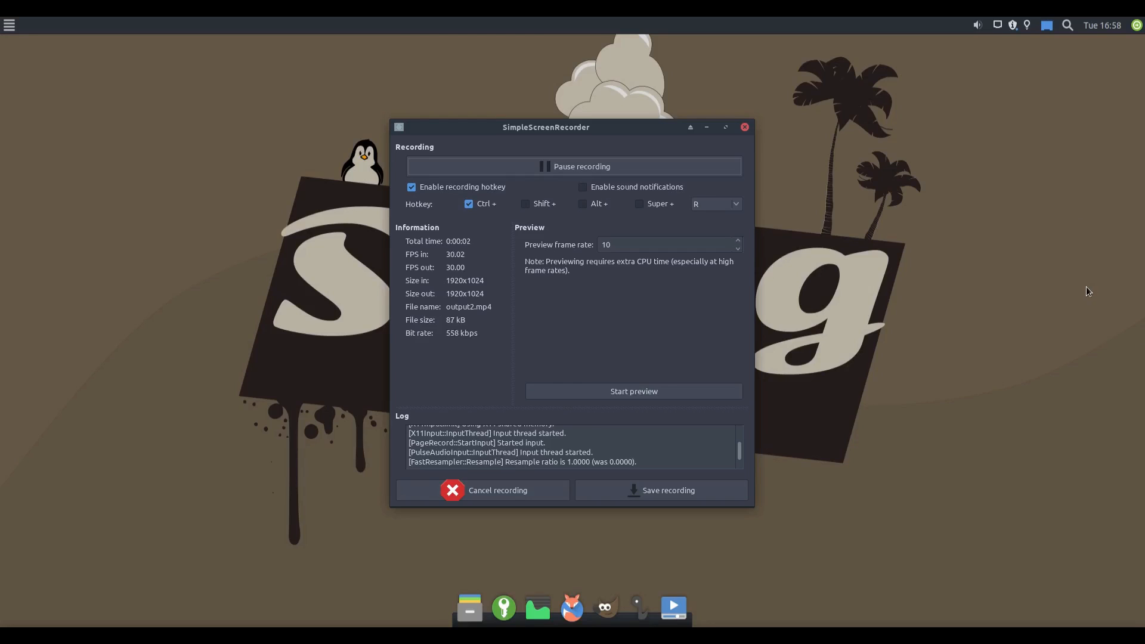
Step: Hide the SimpleScreenRecorder window to the tray, leaving just the SwagArch wallpaper
{"action": "left_click", "coordinate": [744, 127]}
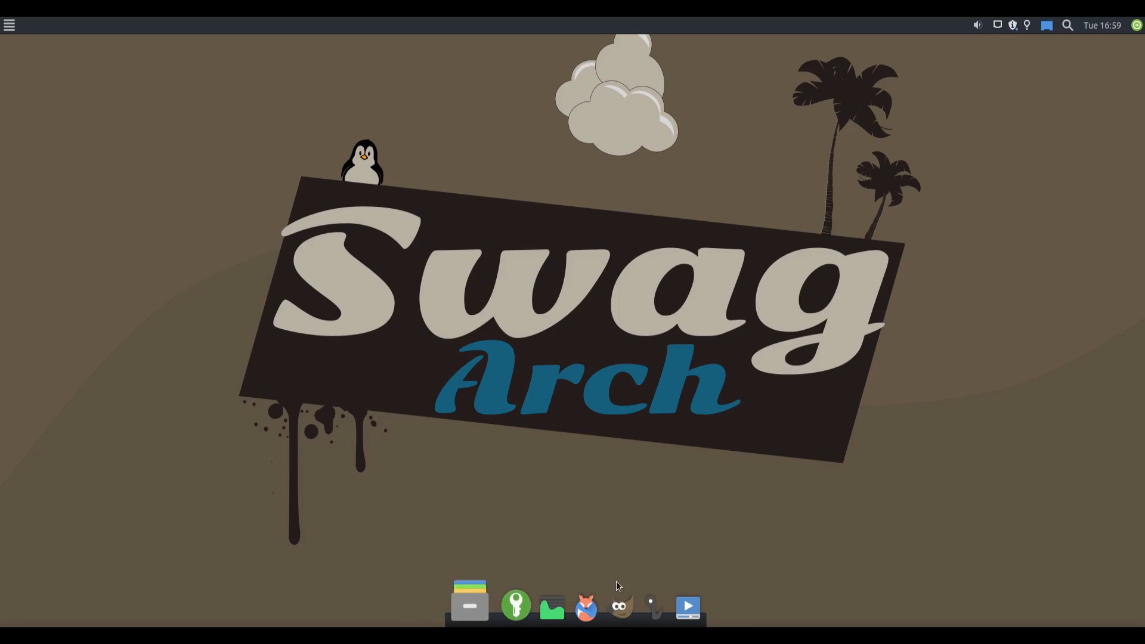
Step: Peek at the Whisker menu, then show the Redshift tray applet's options menu
{"action": "left_click", "coordinate": [9, 25]}
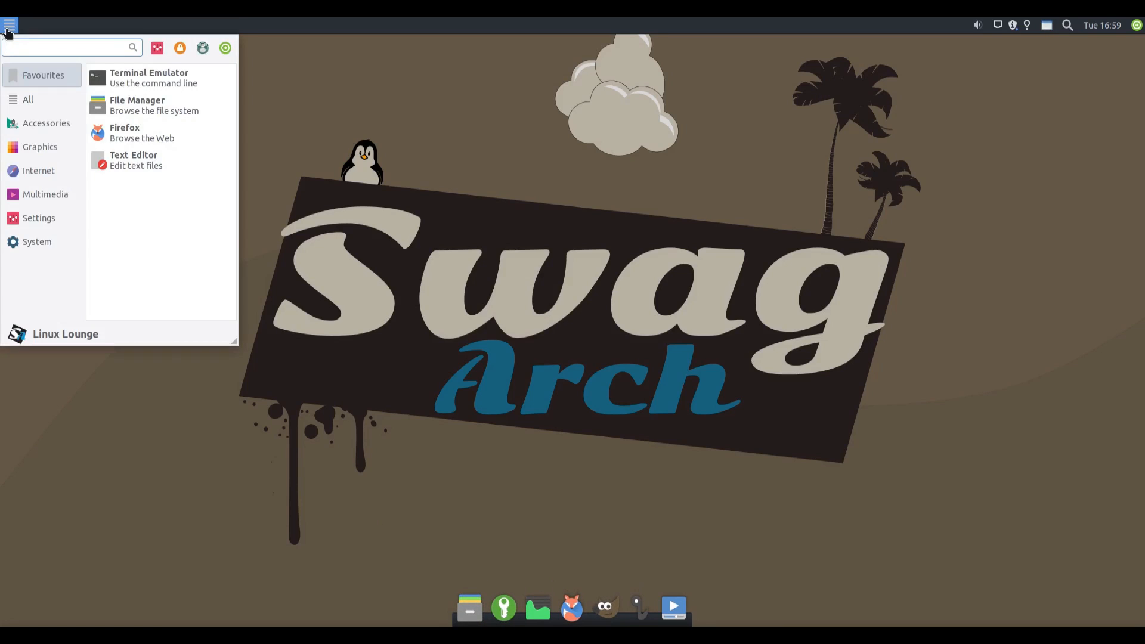
{"action": "left_click", "coordinate": [590, 309]}
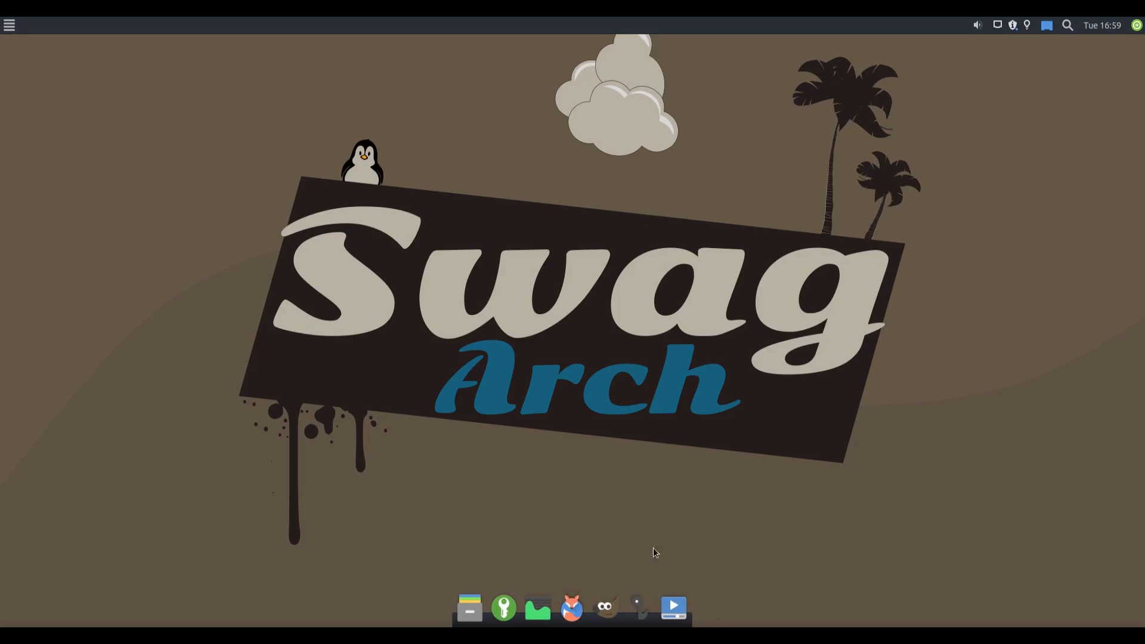
{"action": "mouse_move", "coordinate": [742, 52]}
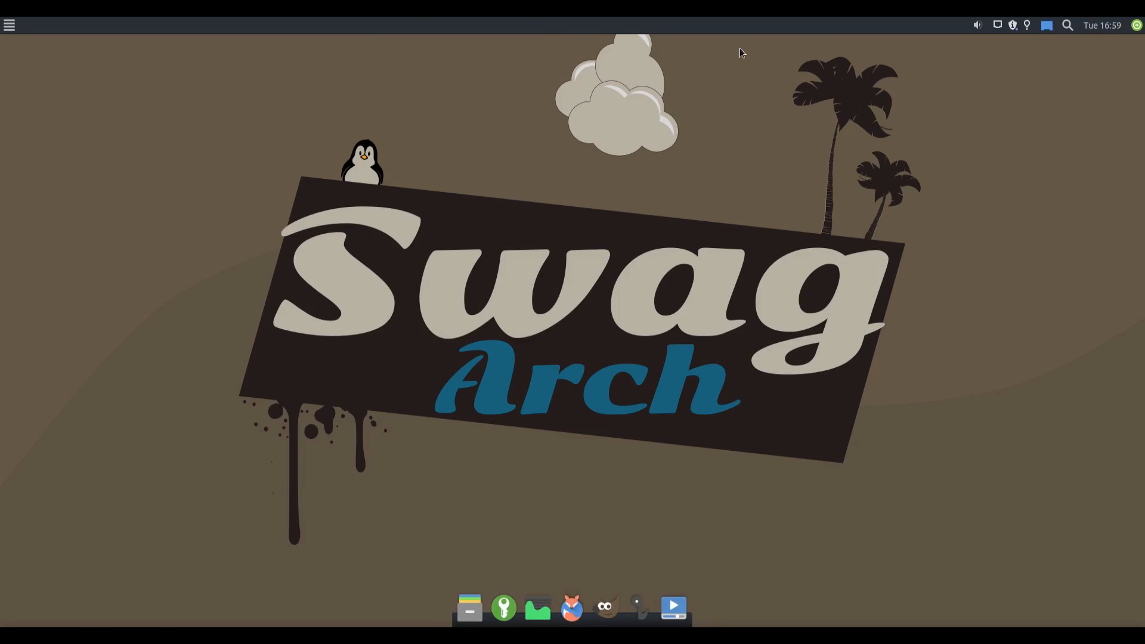
{"action": "mouse_move", "coordinate": [794, 39]}
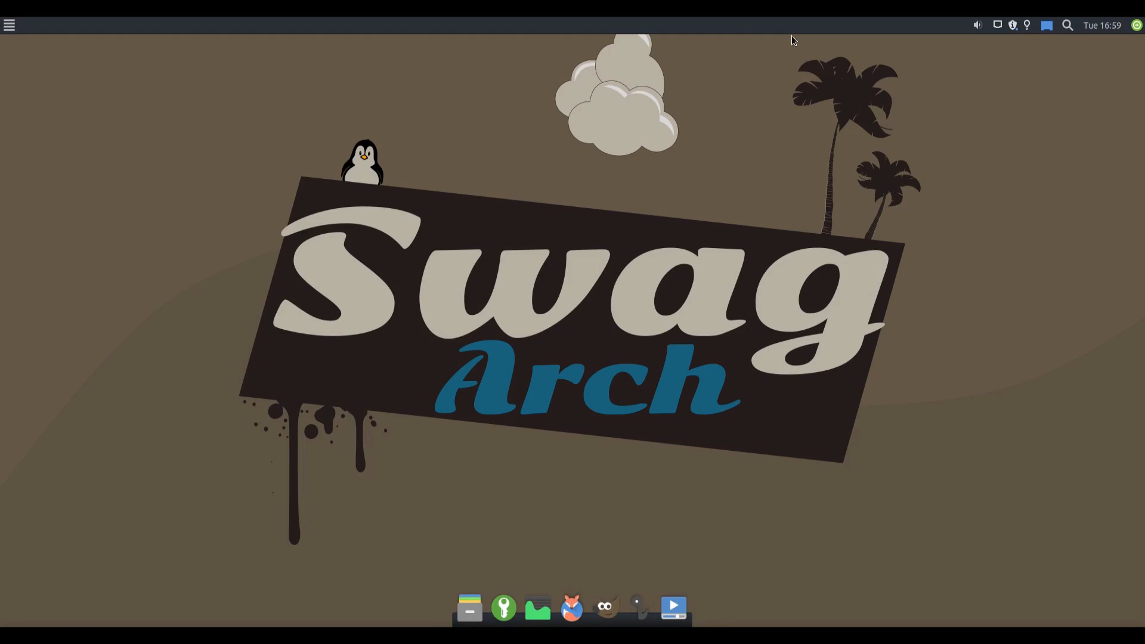
{"action": "mouse_move", "coordinate": [1015, 28]}
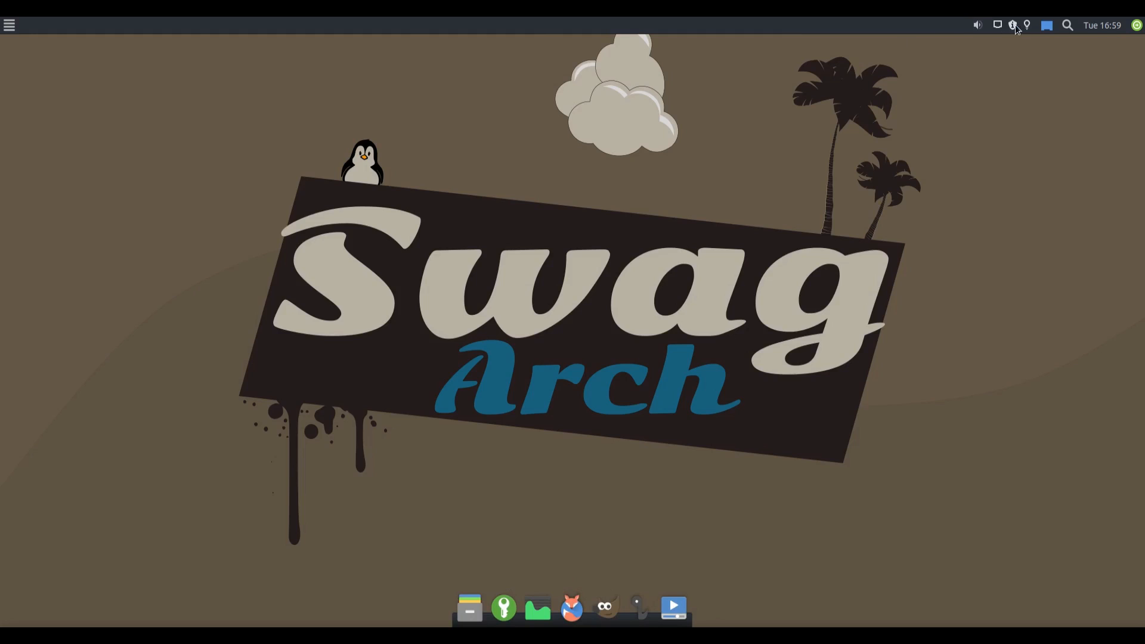
{"action": "left_click", "coordinate": [1026, 25]}
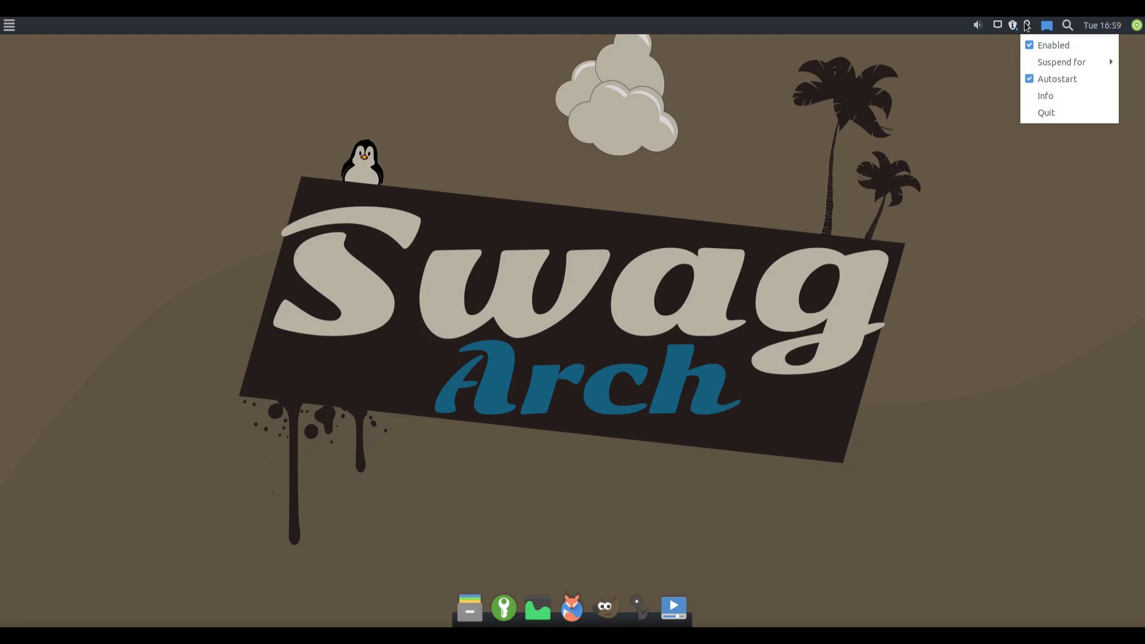
{"action": "mouse_move", "coordinate": [924, 53]}
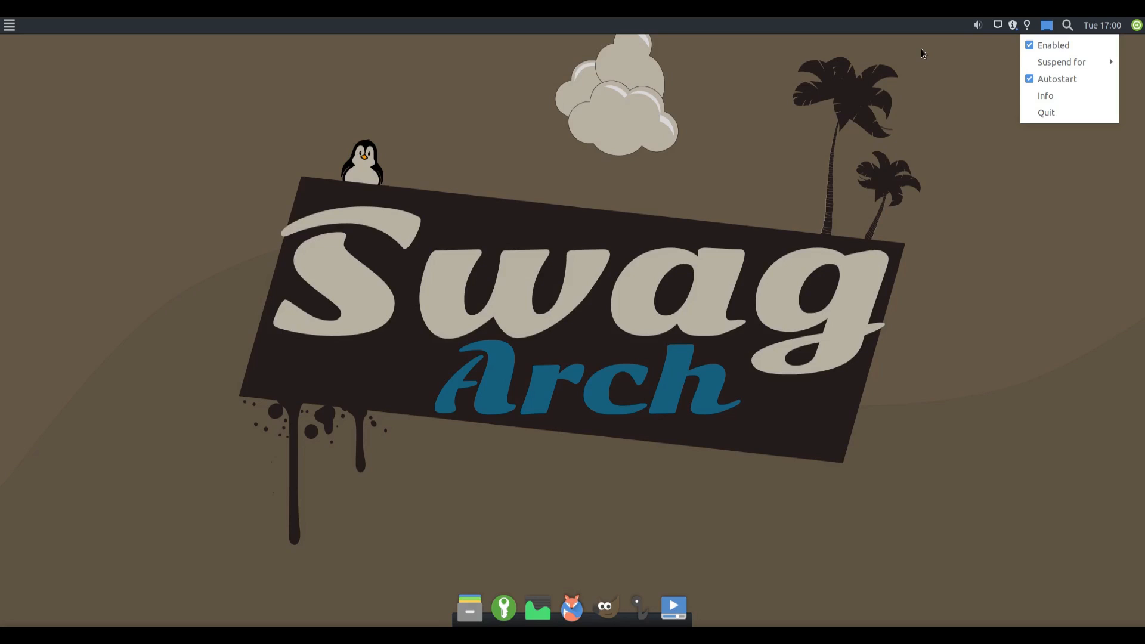
{"action": "mouse_move", "coordinate": [1067, 20]}
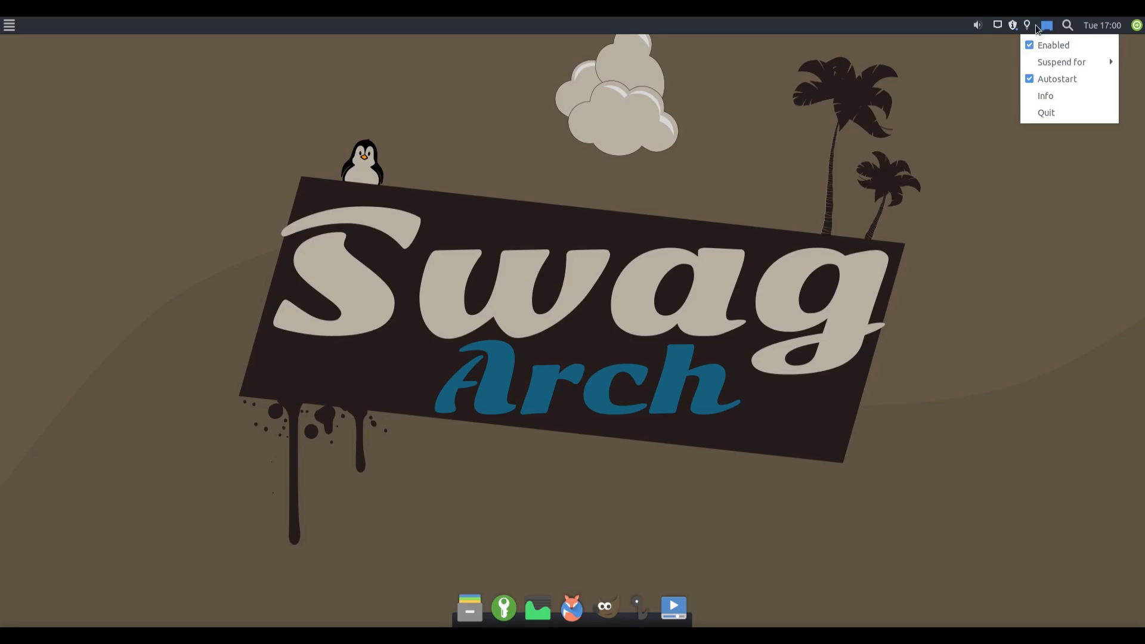
Step: Dismiss the applet menu and launch KeePassXC 2.2.2 from the Whisker menu's Accessories
{"action": "left_click", "coordinate": [390, 439]}
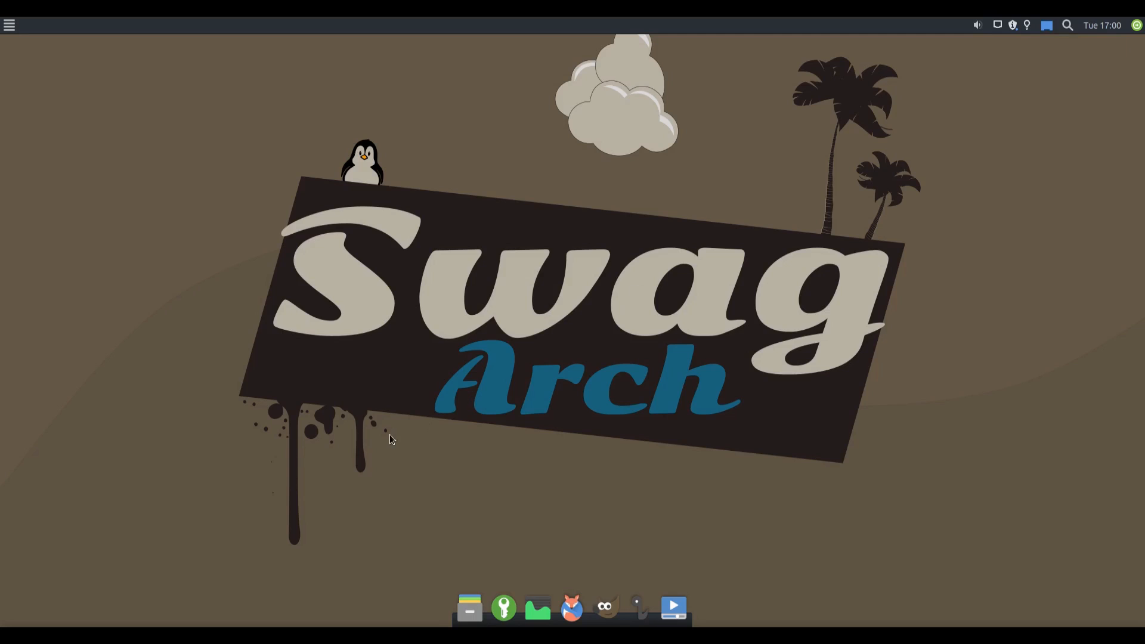
{"action": "mouse_move", "coordinate": [32, 46]}
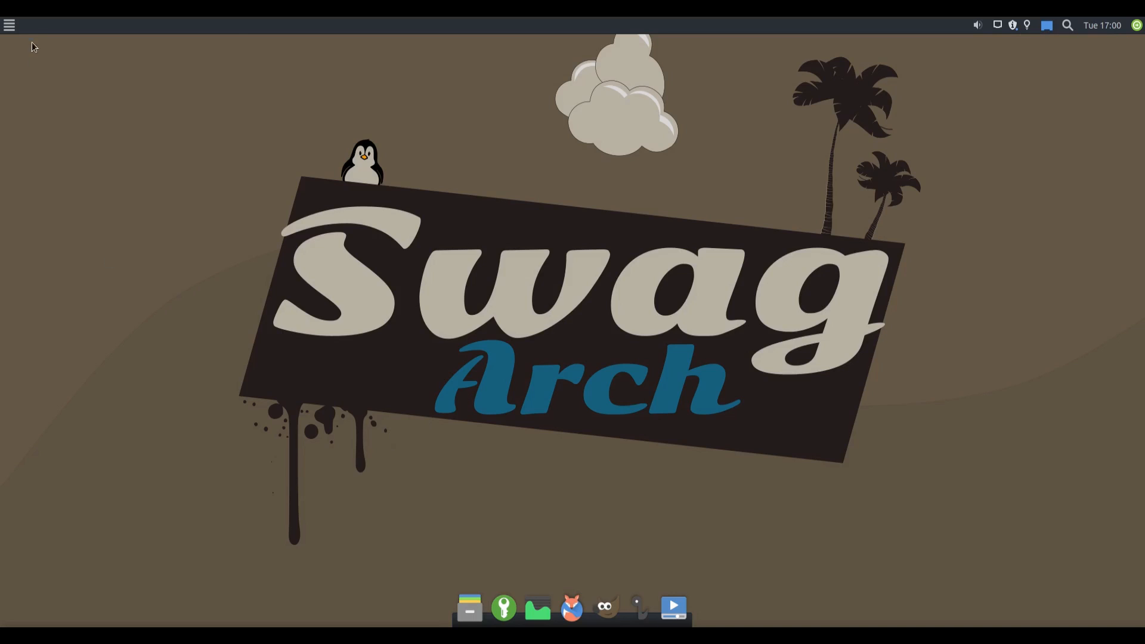
{"action": "left_click", "coordinate": [10, 25]}
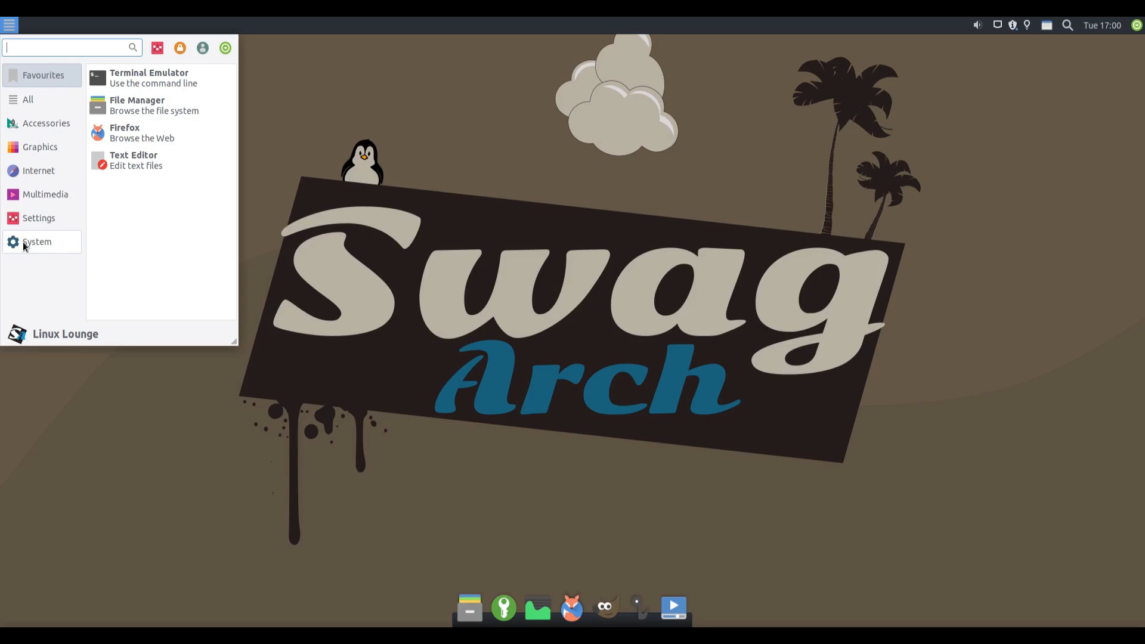
{"action": "mouse_move", "coordinate": [44, 166]}
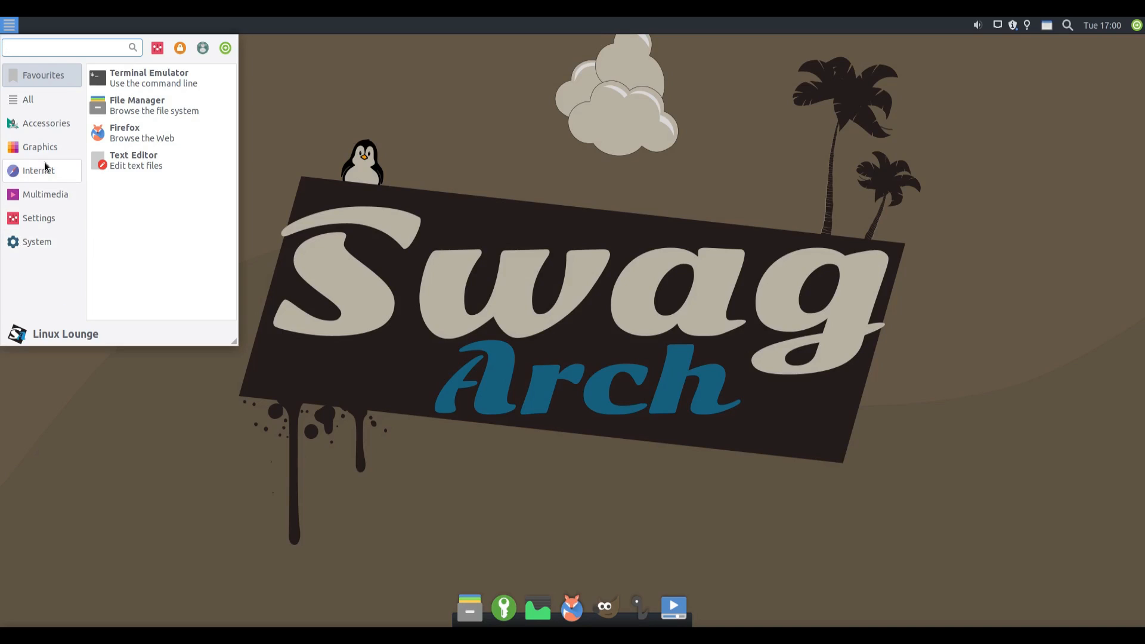
{"action": "mouse_move", "coordinate": [37, 98]}
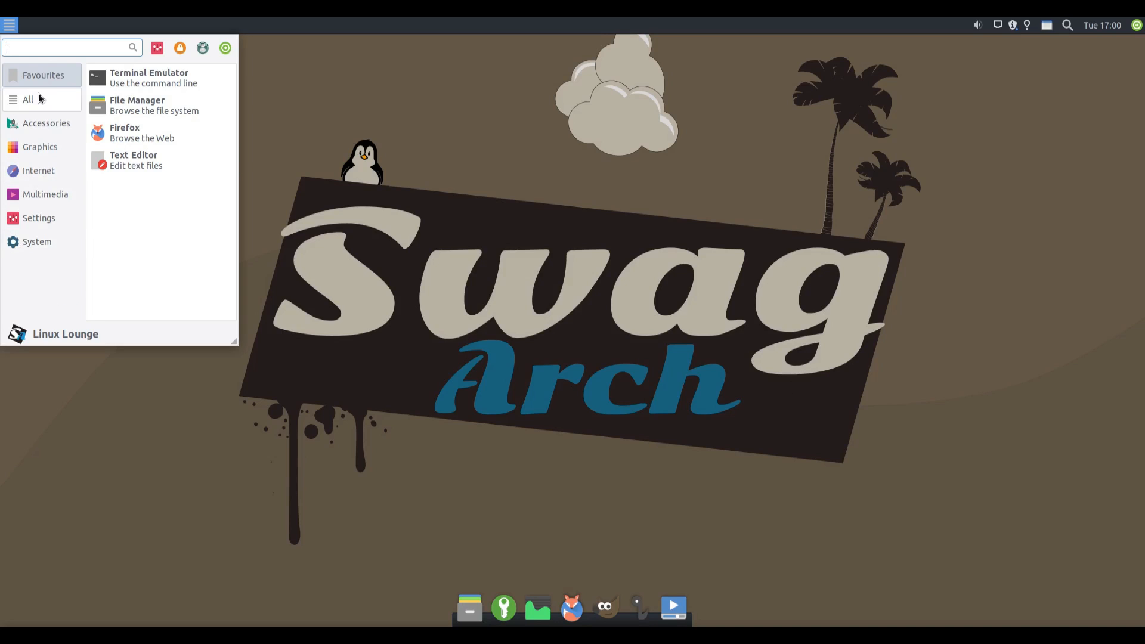
{"action": "left_click", "coordinate": [28, 99]}
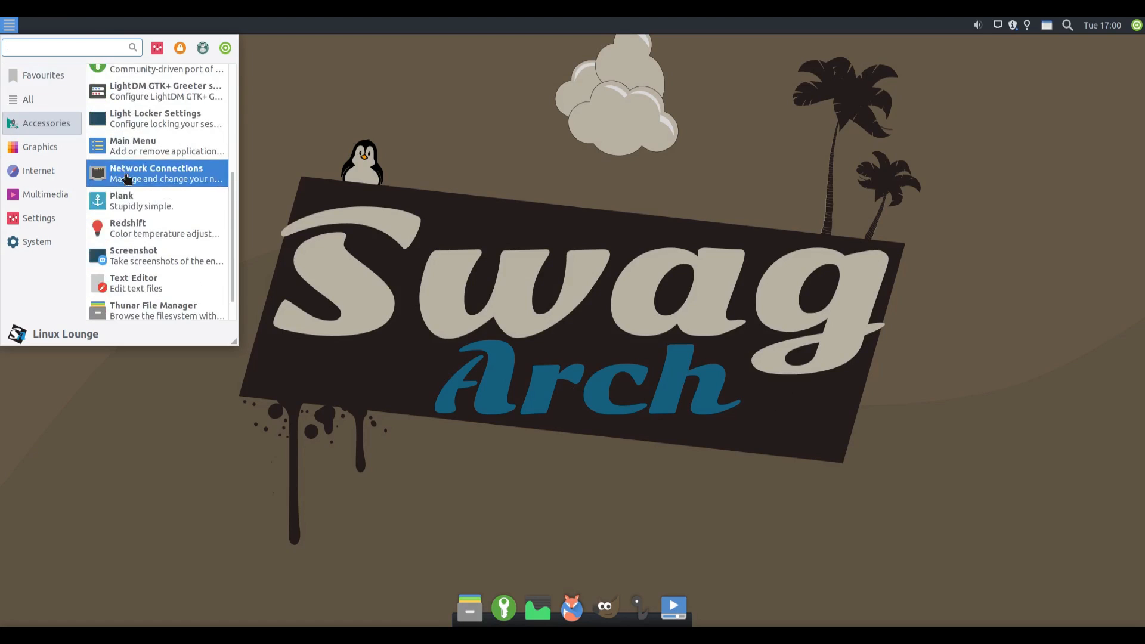
{"action": "scroll", "scroll_direction": "down", "scroll_amount": 3}
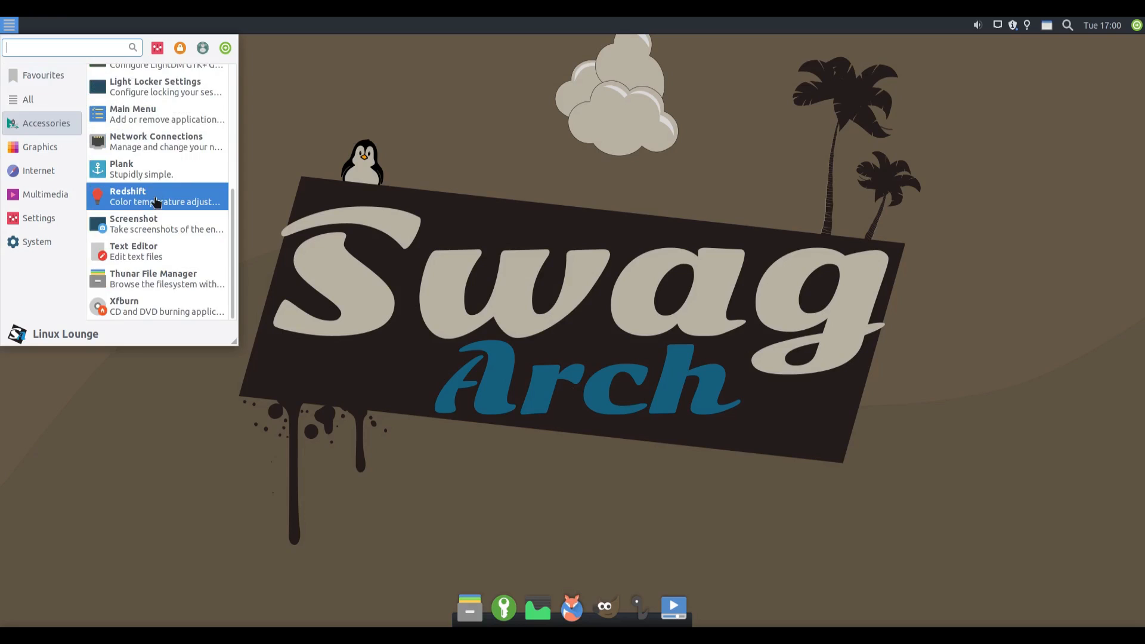
{"action": "left_click", "coordinate": [40, 146]}
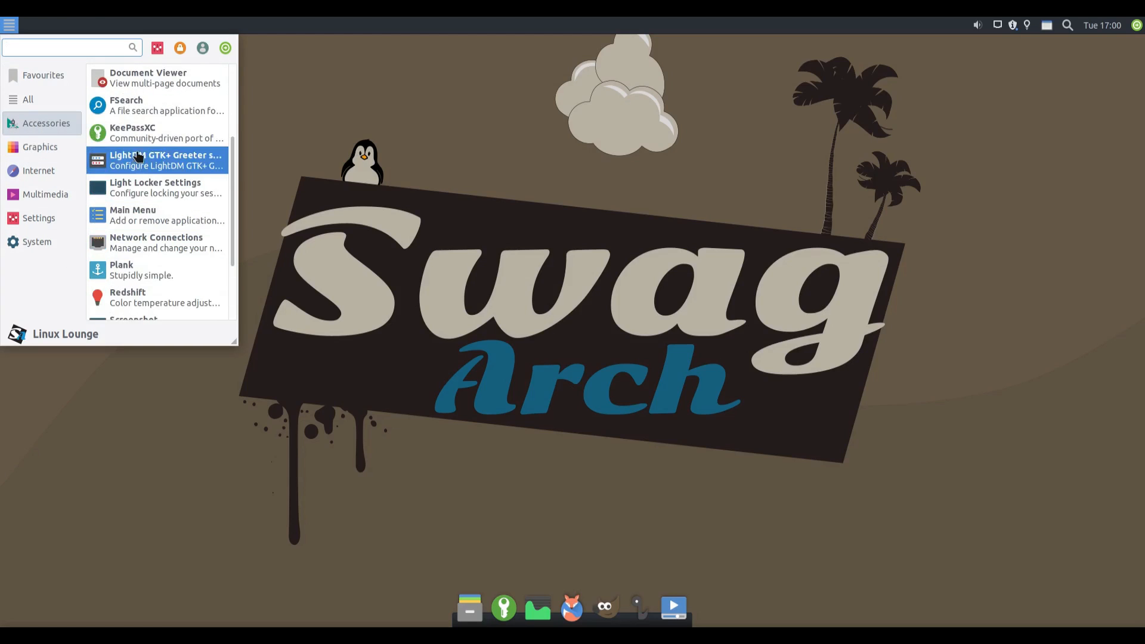
{"action": "mouse_move", "coordinate": [131, 159]}
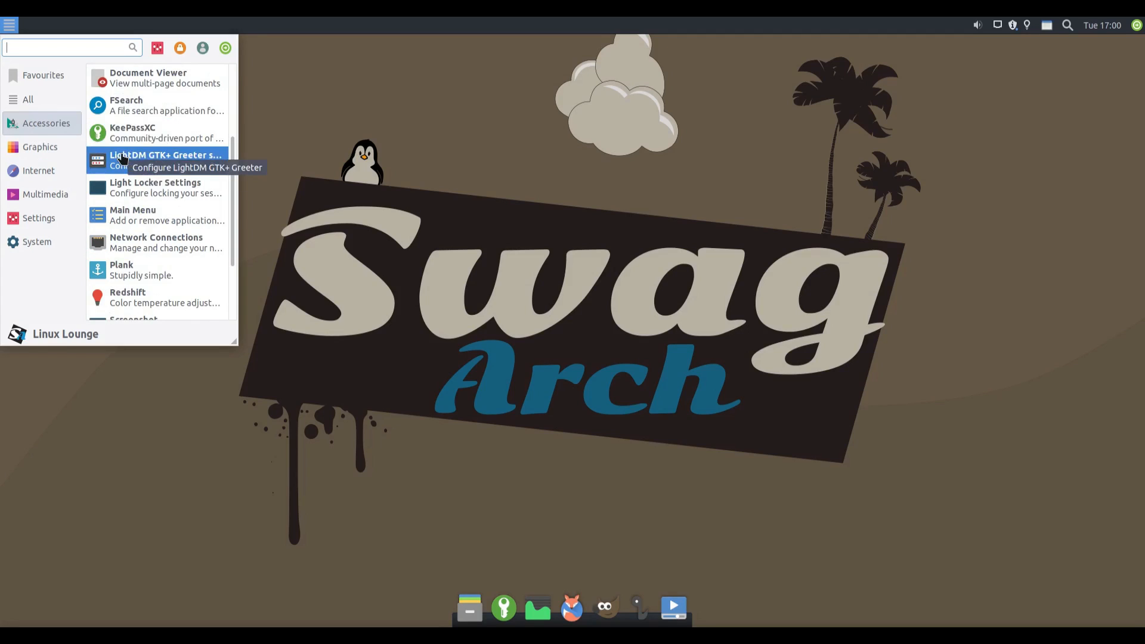
{"action": "mouse_move", "coordinate": [164, 133]}
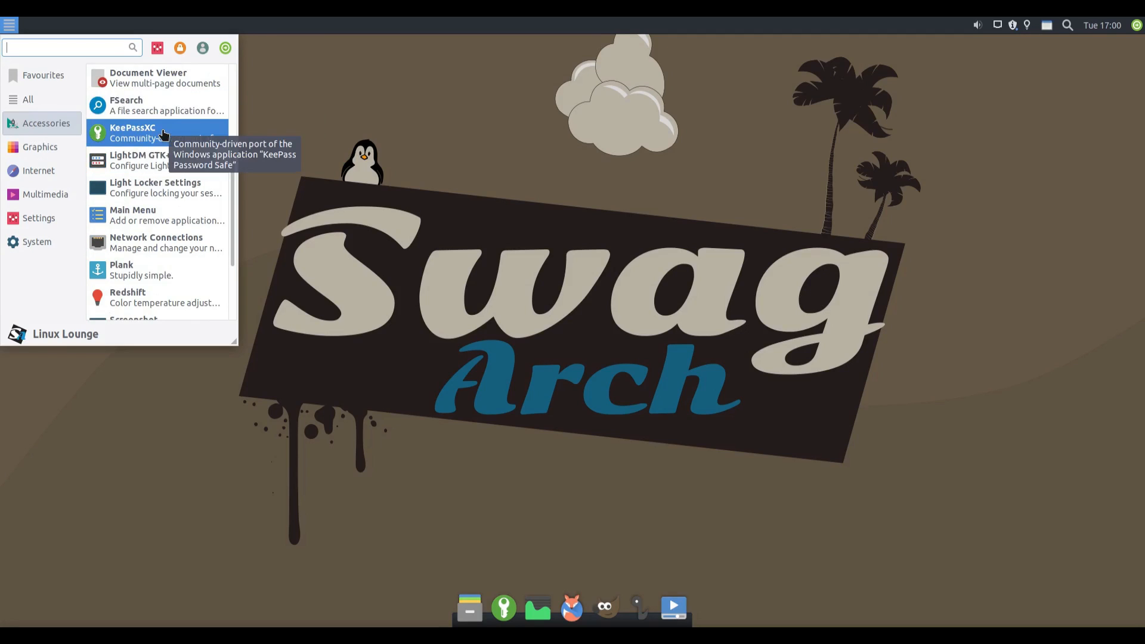
{"action": "left_click", "coordinate": [681, 305]}
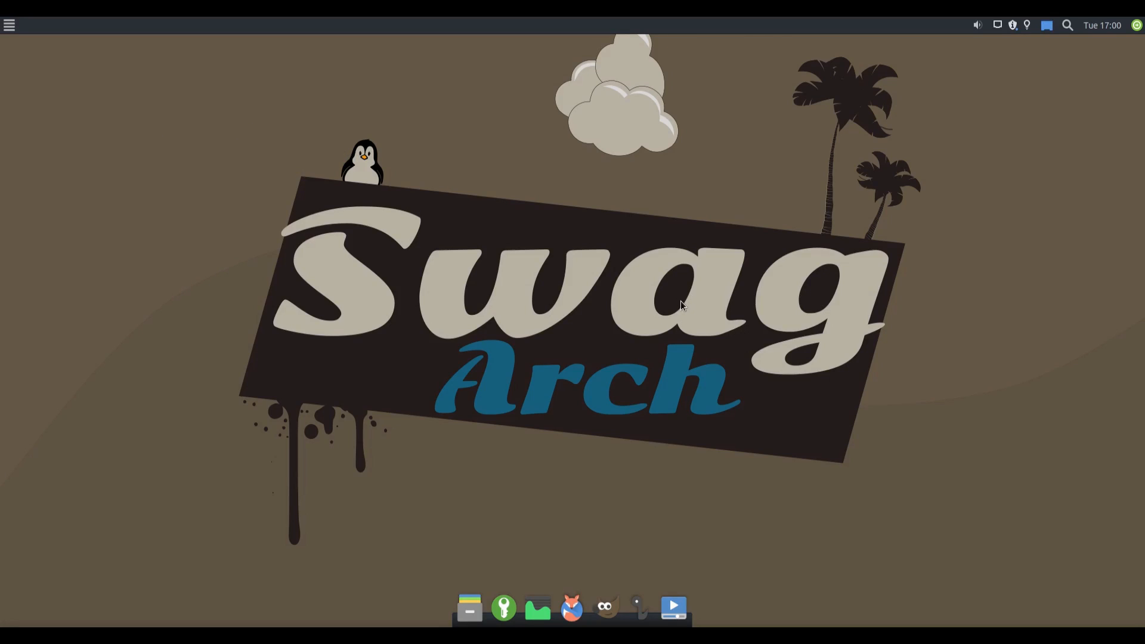
{"action": "left_click", "coordinate": [503, 607]}
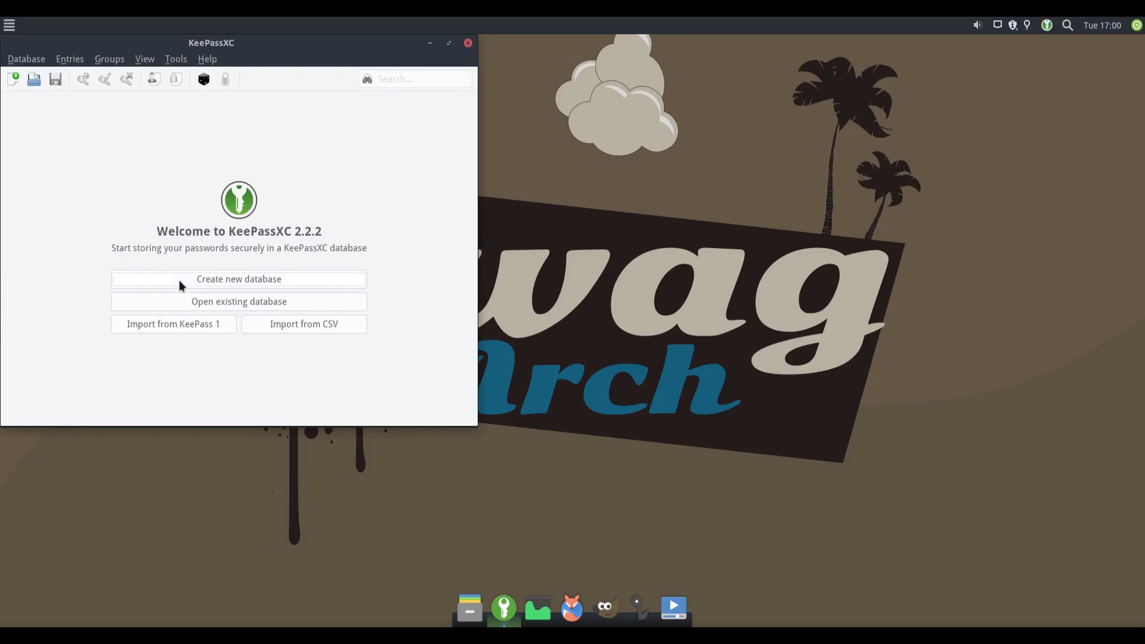
{"action": "mouse_move", "coordinate": [386, 28]}
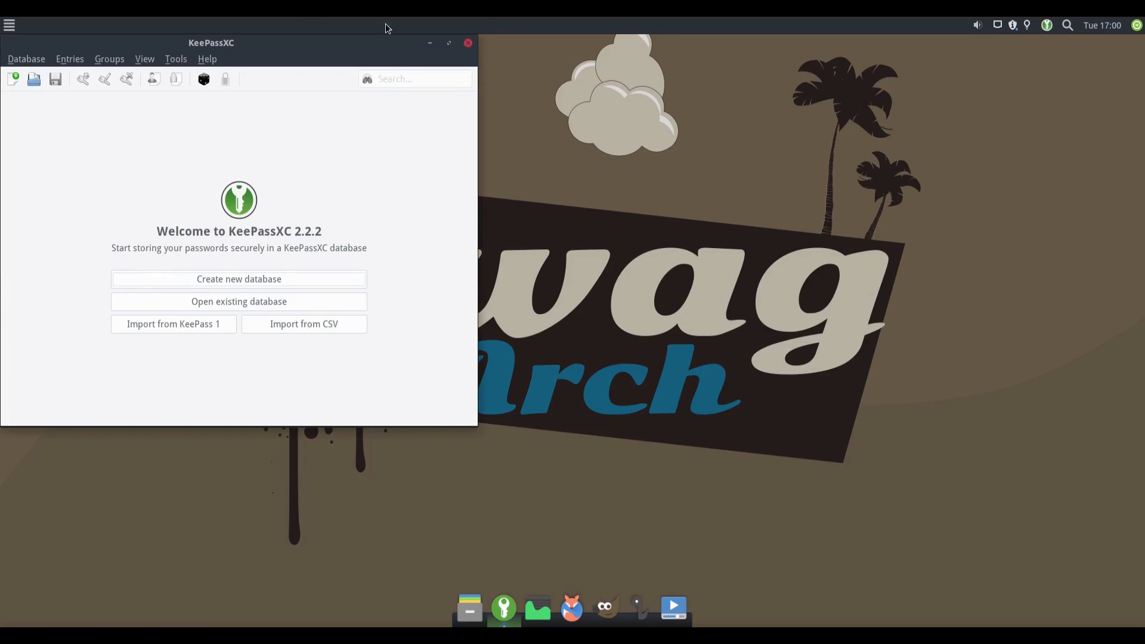
Step: Browse the Whisker menu's Graphics, Multimedia and Internet categories, then close the menu
{"action": "left_click", "coordinate": [10, 25]}
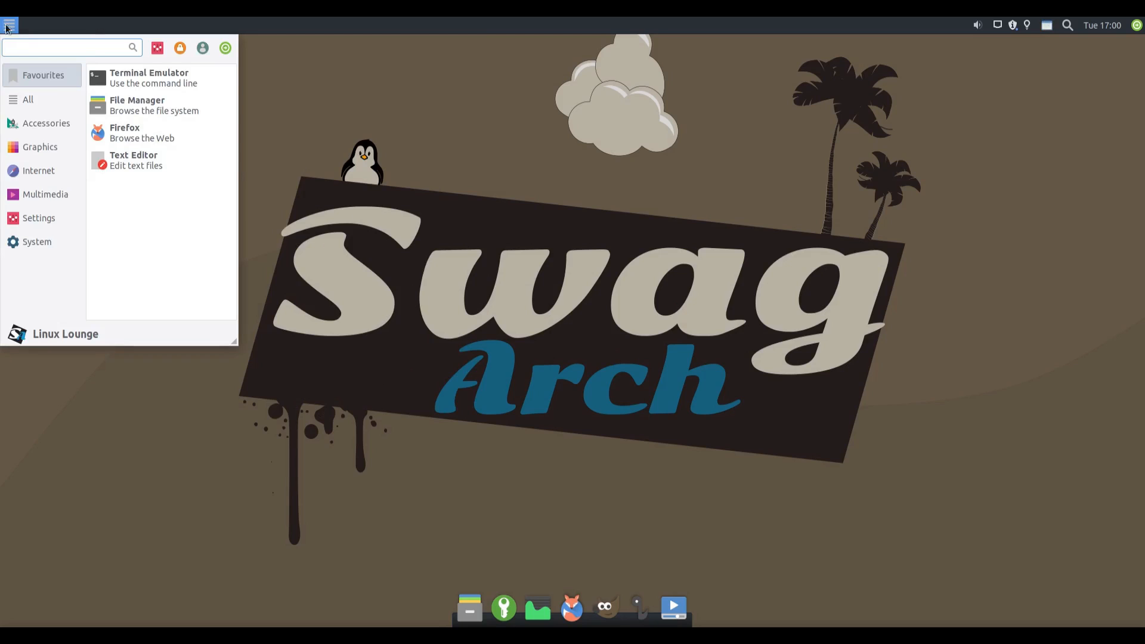
{"action": "left_click", "coordinate": [40, 147]}
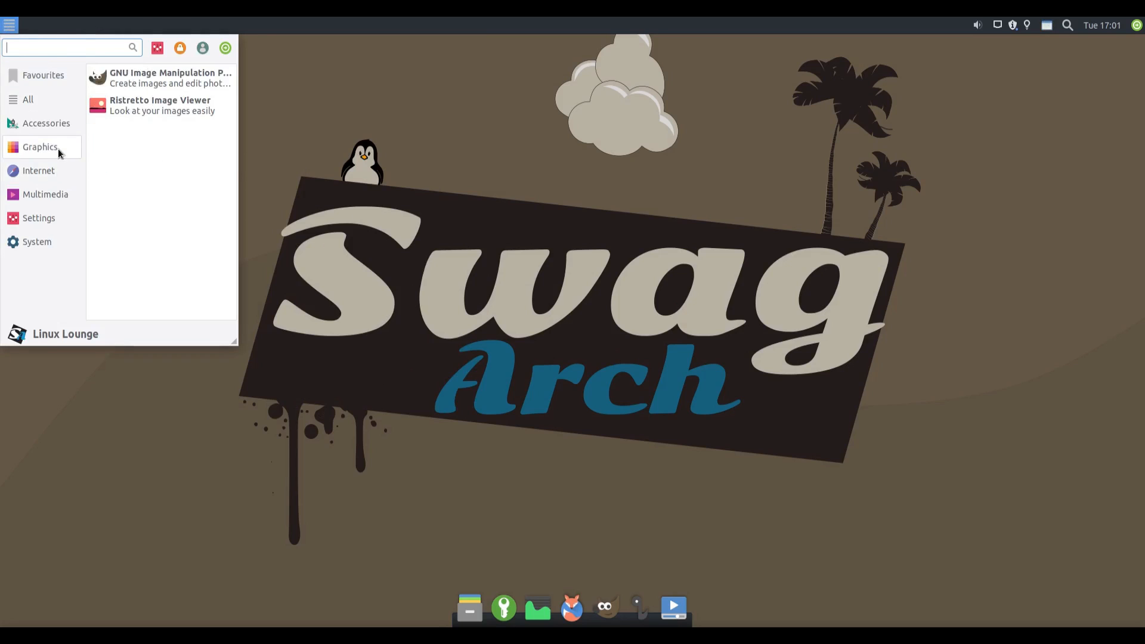
{"action": "left_click", "coordinate": [45, 195]}
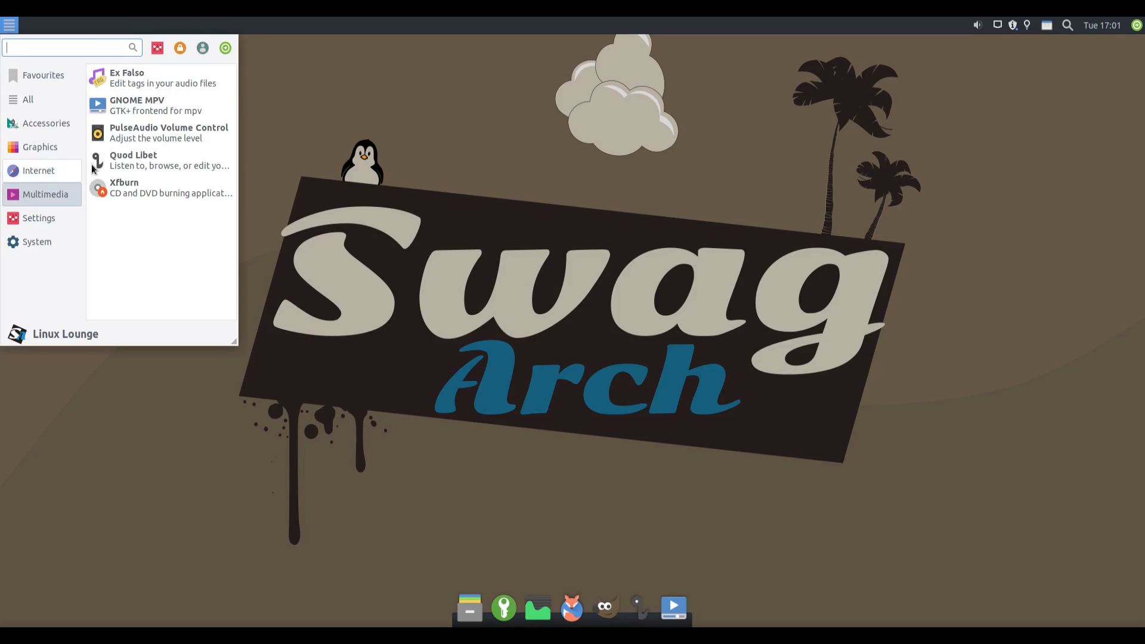
{"action": "left_click", "coordinate": [38, 170]}
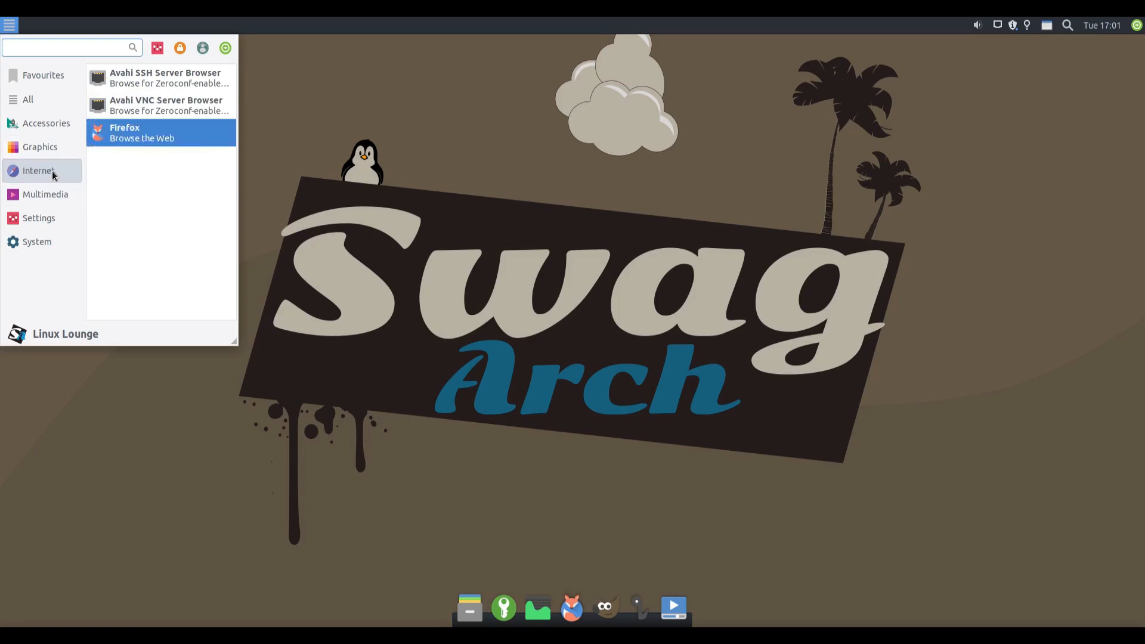
{"action": "left_click", "coordinate": [46, 194]}
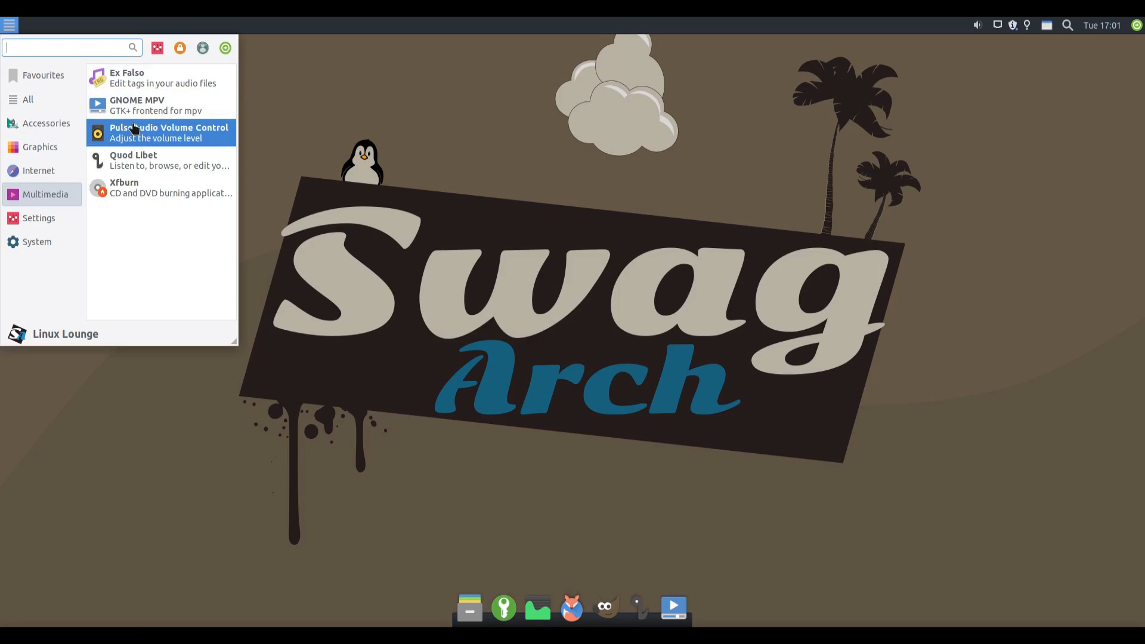
{"action": "mouse_move", "coordinate": [136, 133]}
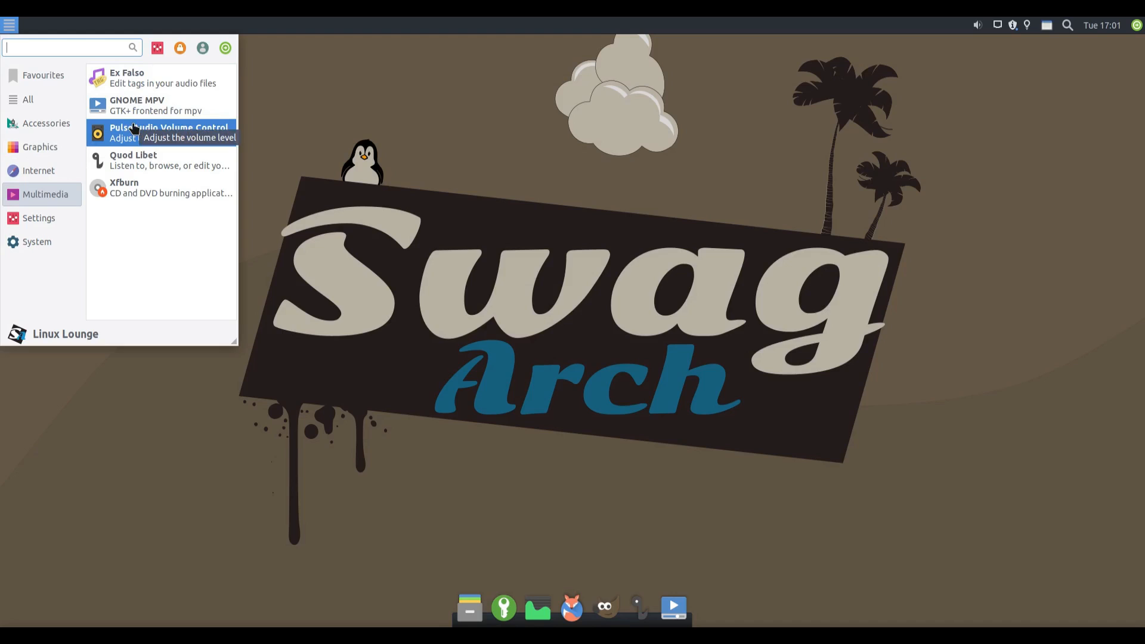
{"action": "mouse_move", "coordinate": [146, 105]}
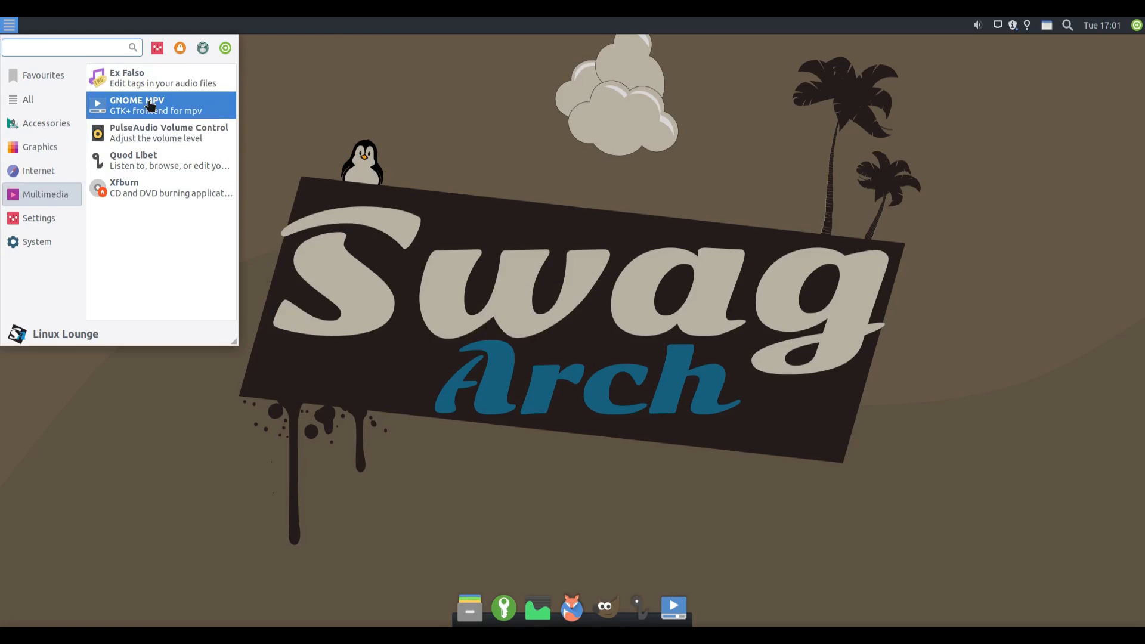
{"action": "mouse_move", "coordinate": [151, 128]}
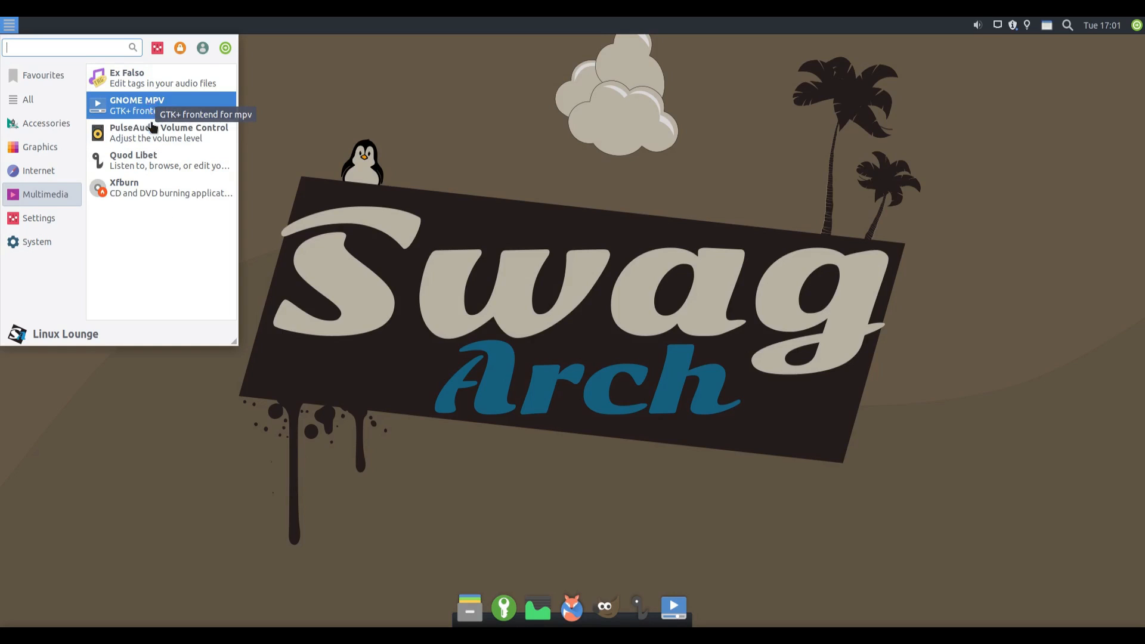
{"action": "mouse_move", "coordinate": [150, 160]}
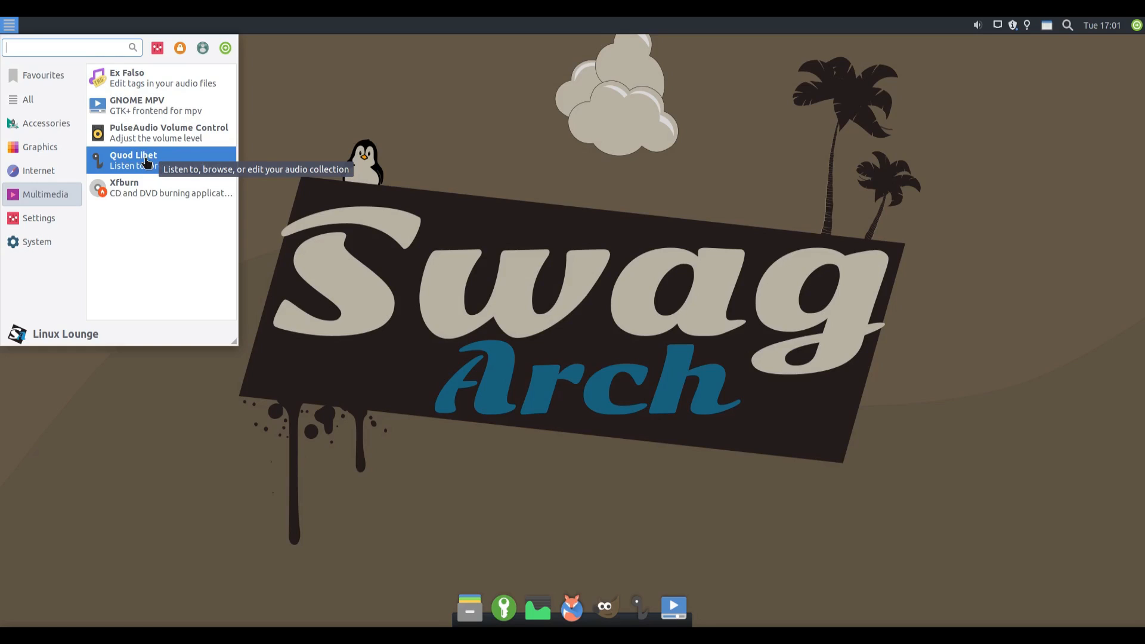
{"action": "mouse_move", "coordinate": [150, 175]}
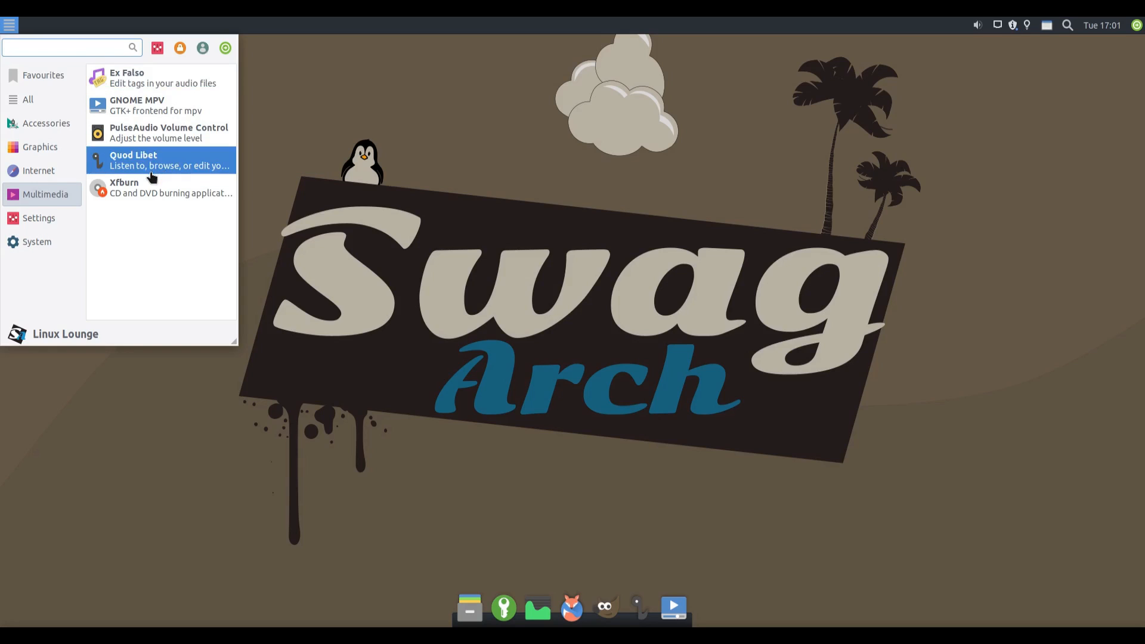
{"action": "mouse_move", "coordinate": [150, 177]}
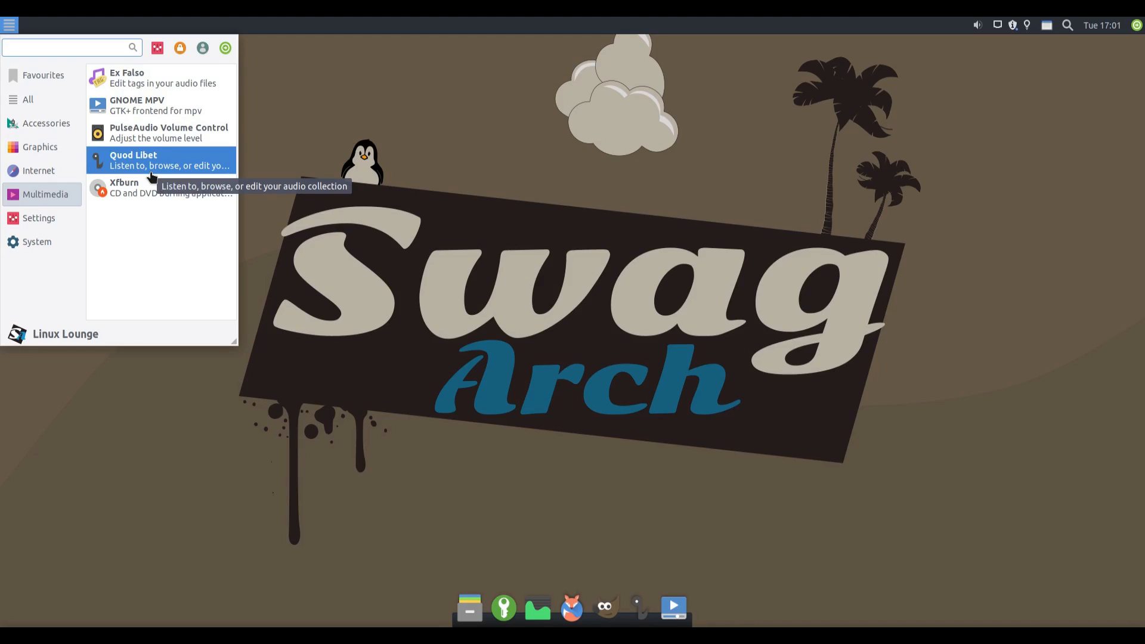
{"action": "mouse_move", "coordinate": [4, 207]}
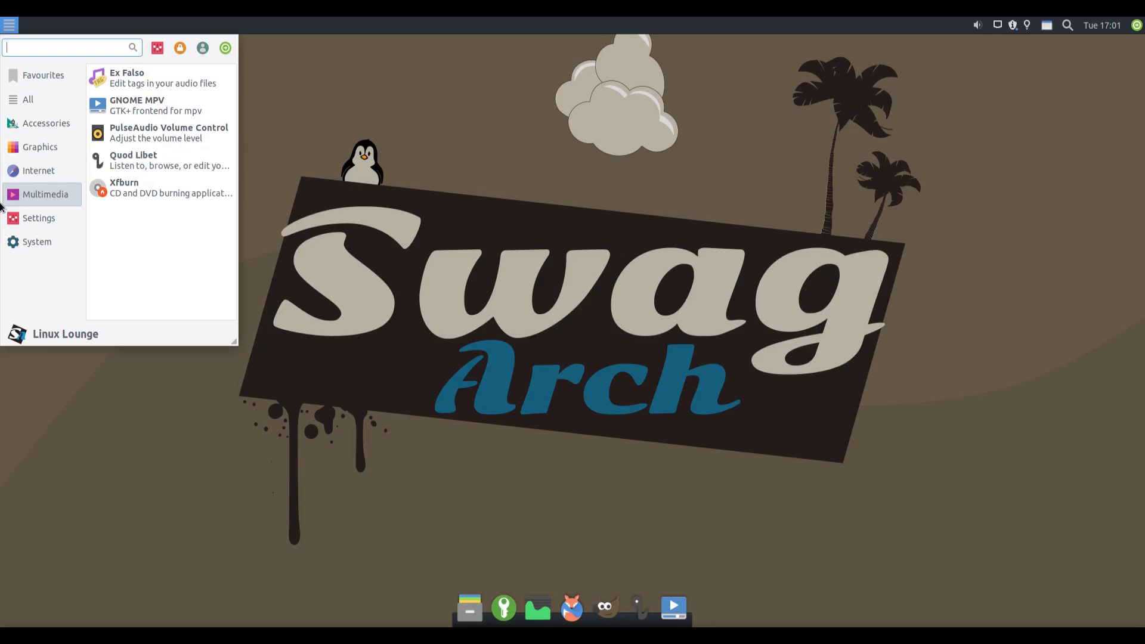
{"action": "left_click", "coordinate": [39, 170]}
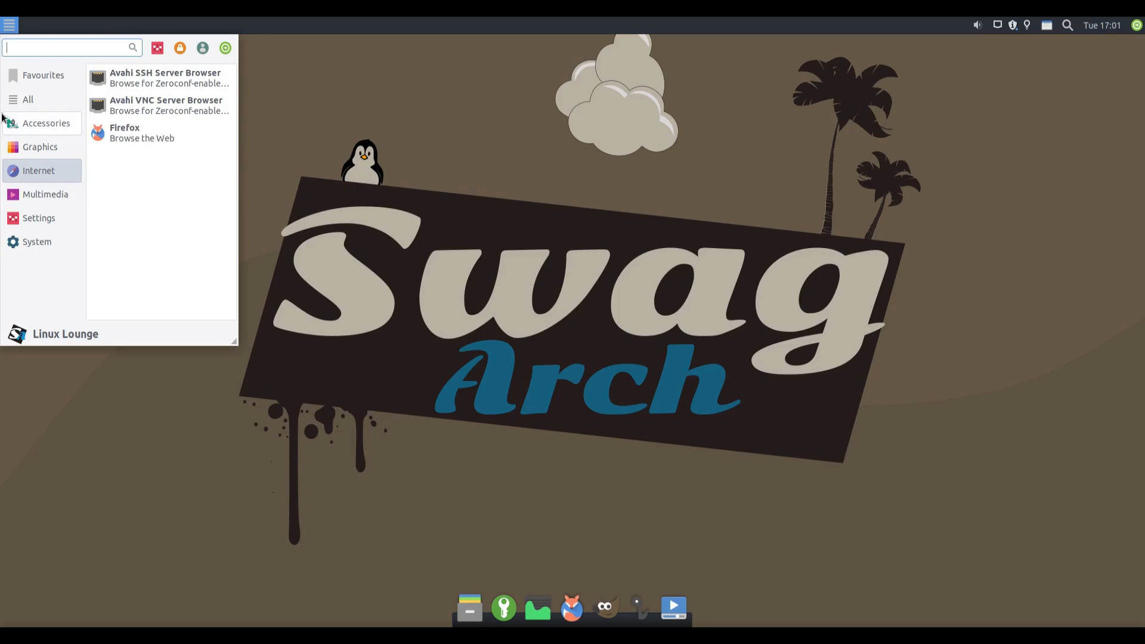
{"action": "mouse_move", "coordinate": [69, 157]}
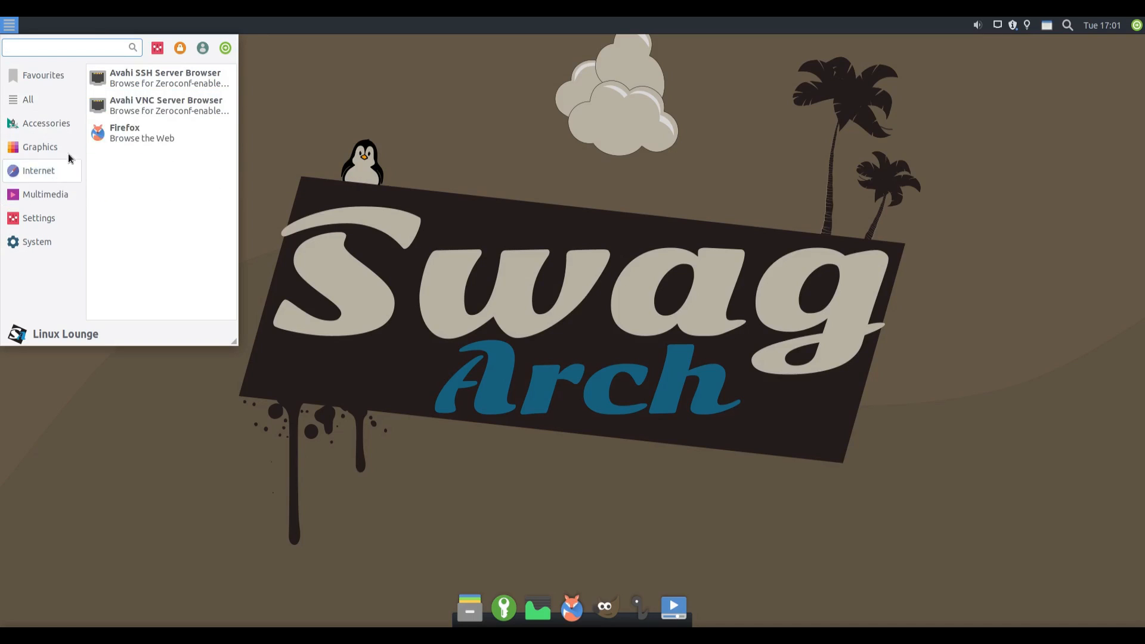
{"action": "left_click", "coordinate": [40, 147]}
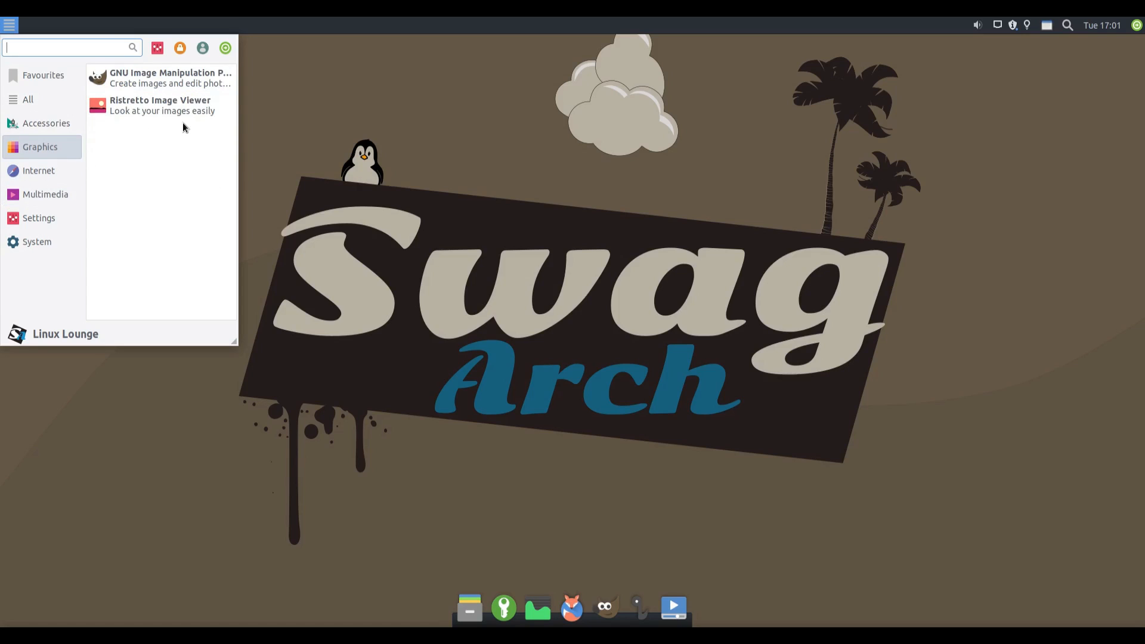
{"action": "mouse_move", "coordinate": [161, 105]}
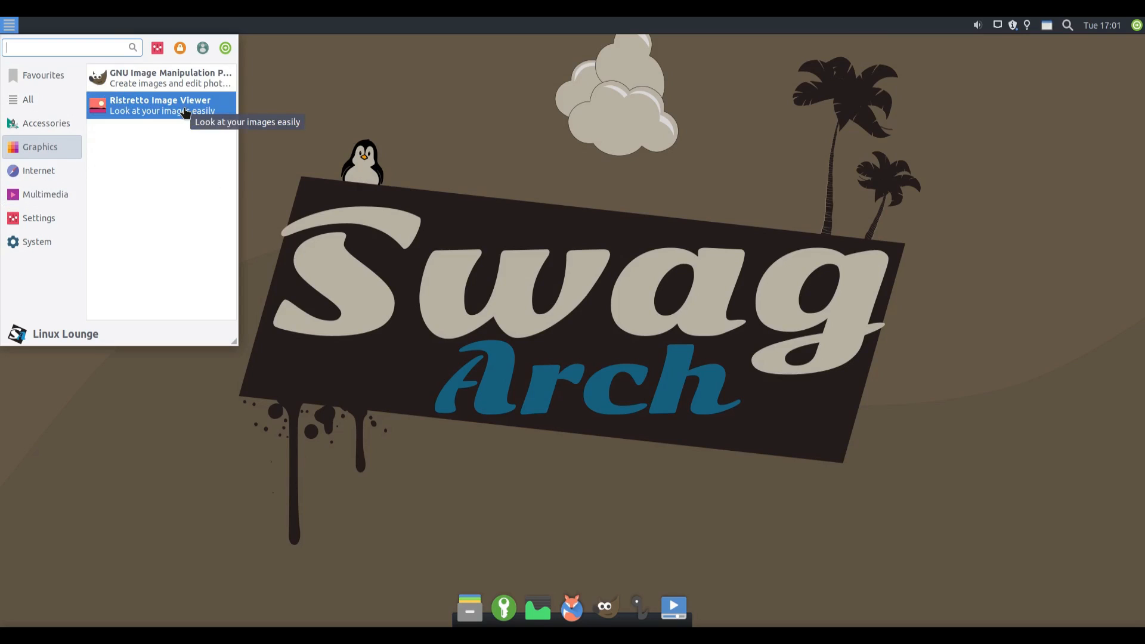
{"action": "mouse_move", "coordinate": [169, 111]}
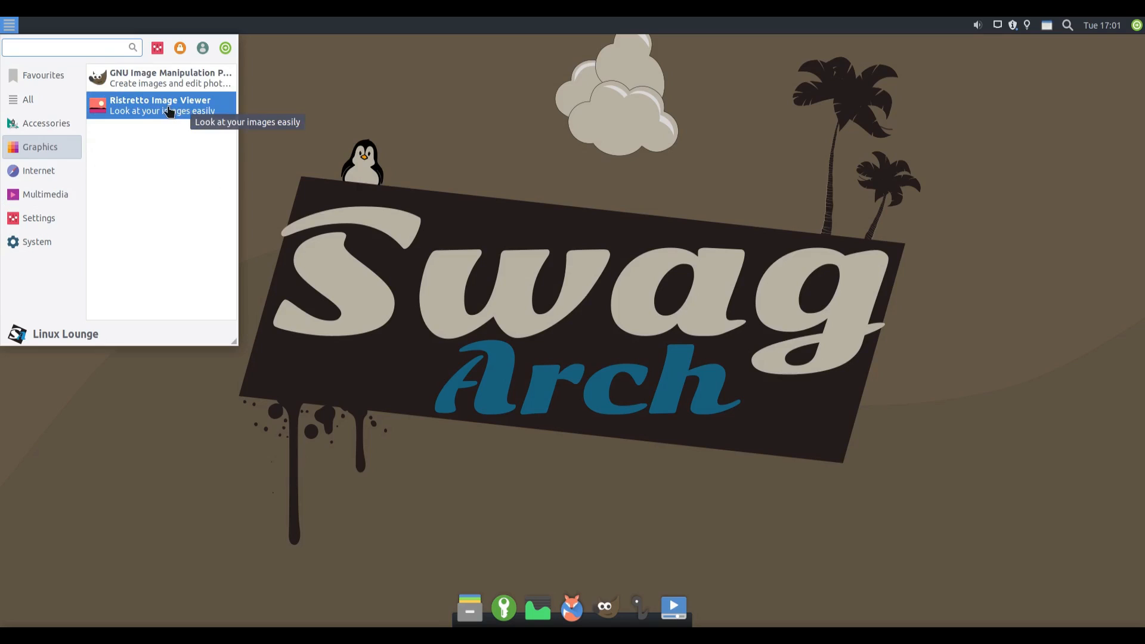
{"action": "left_click", "coordinate": [45, 195]}
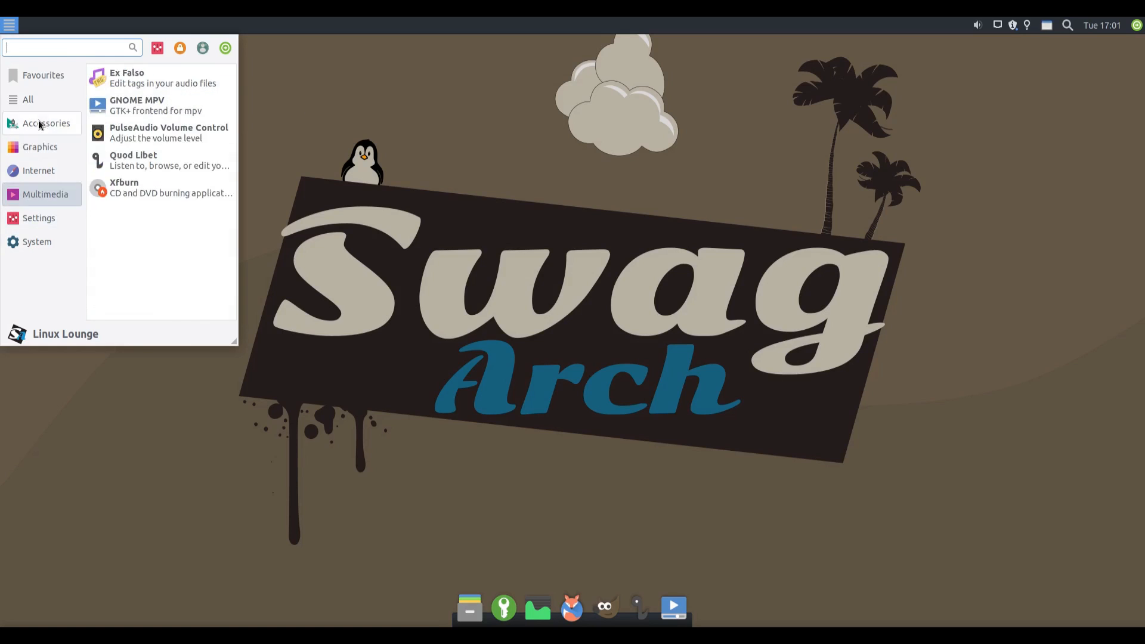
{"action": "left_click", "coordinate": [39, 147]}
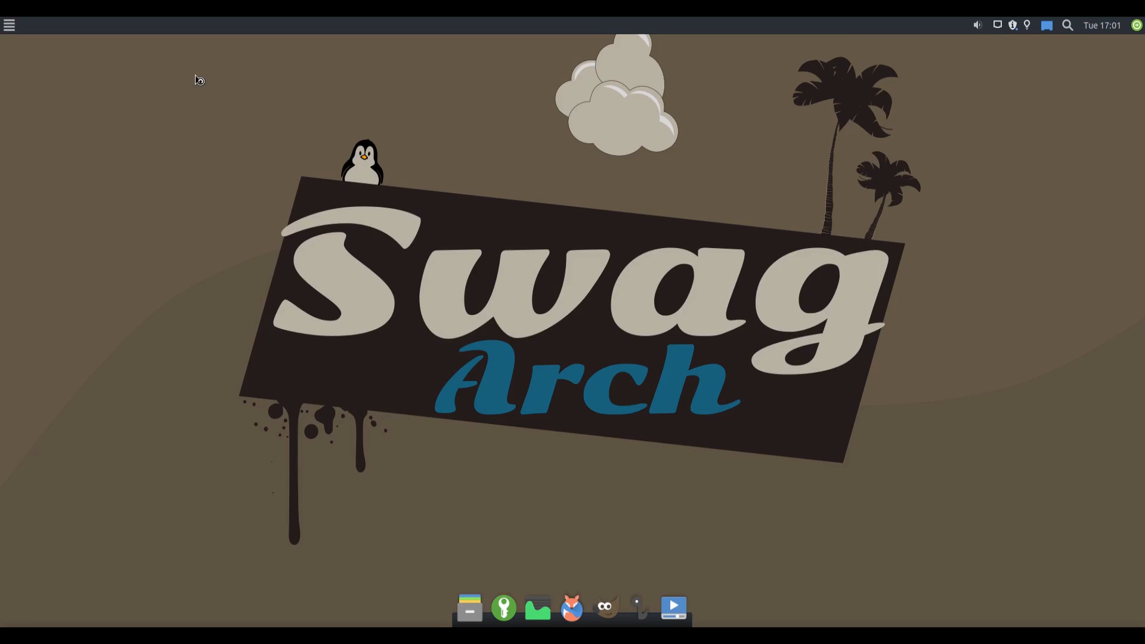
{"action": "left_click", "coordinate": [605, 608]}
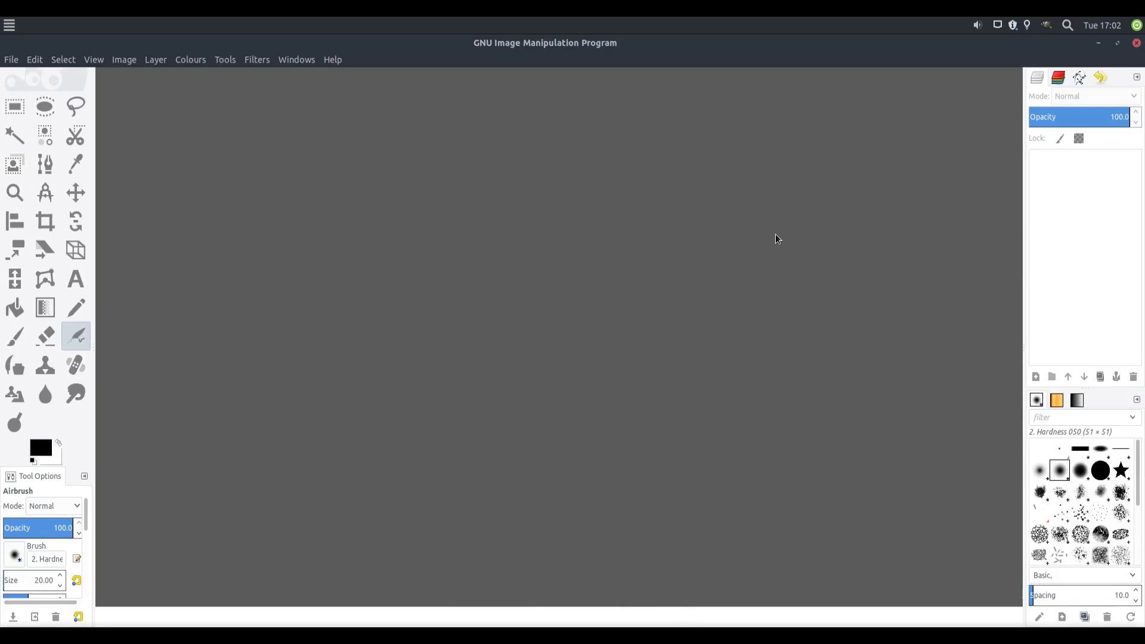
{"action": "mouse_move", "coordinate": [424, 325]}
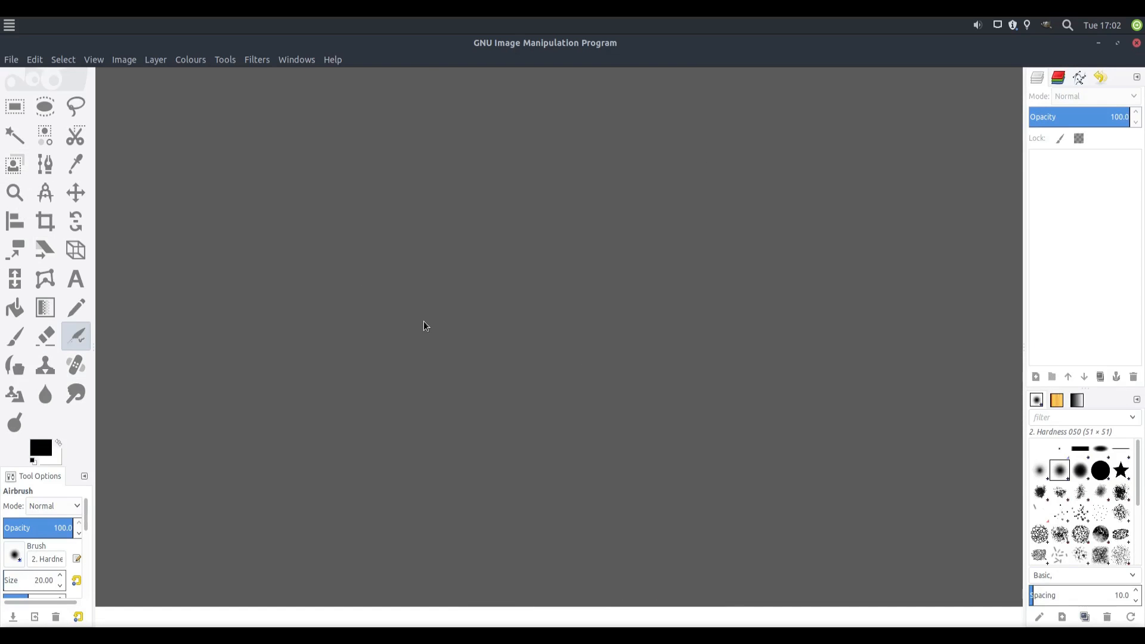
{"action": "mouse_move", "coordinate": [6, 189]}
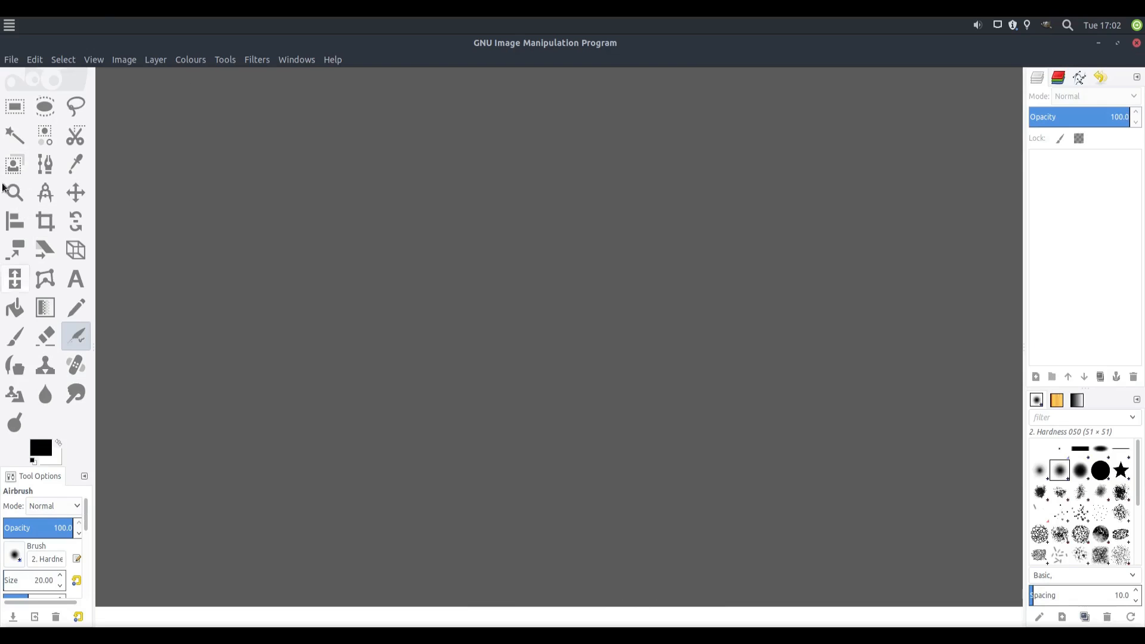
{"action": "mouse_move", "coordinate": [996, 69]}
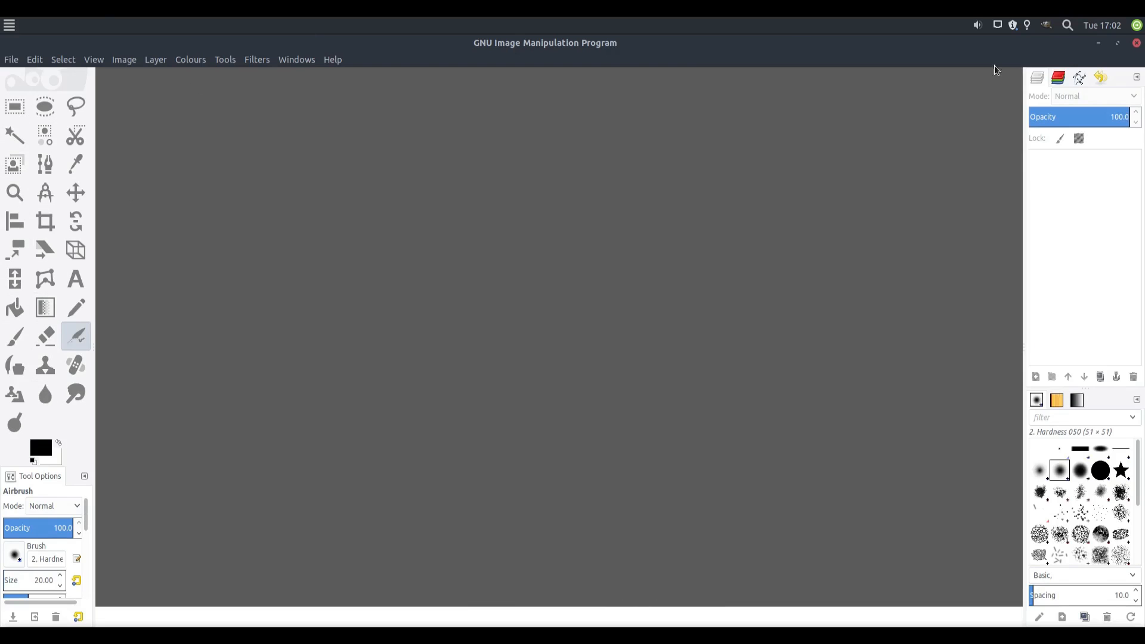
{"action": "mouse_move", "coordinate": [639, 187]}
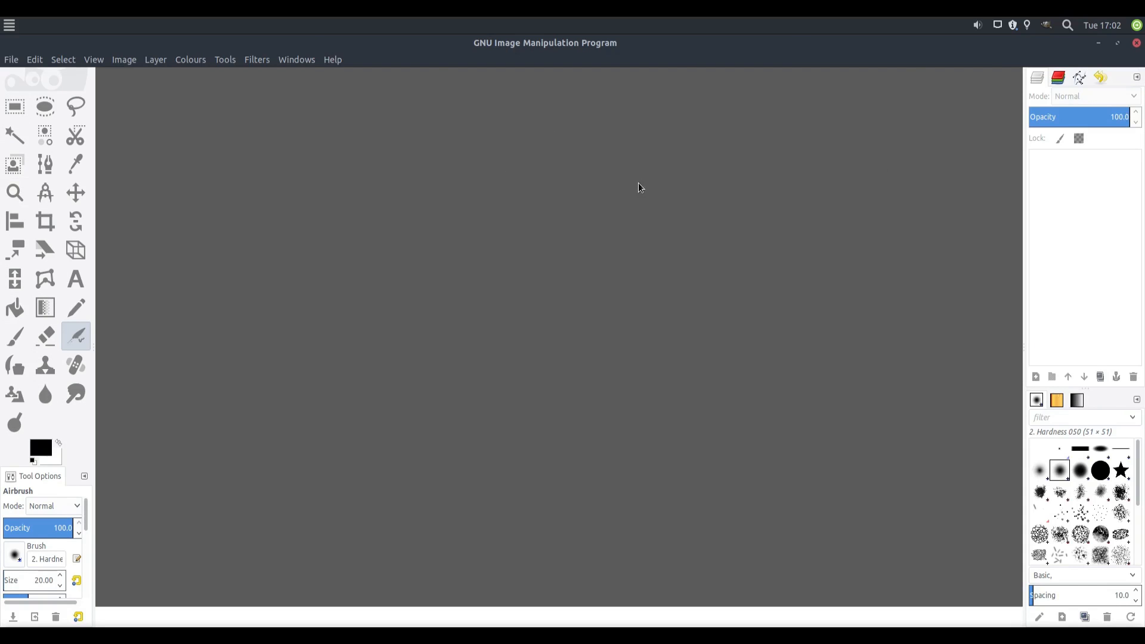
{"action": "mouse_move", "coordinate": [530, 230]}
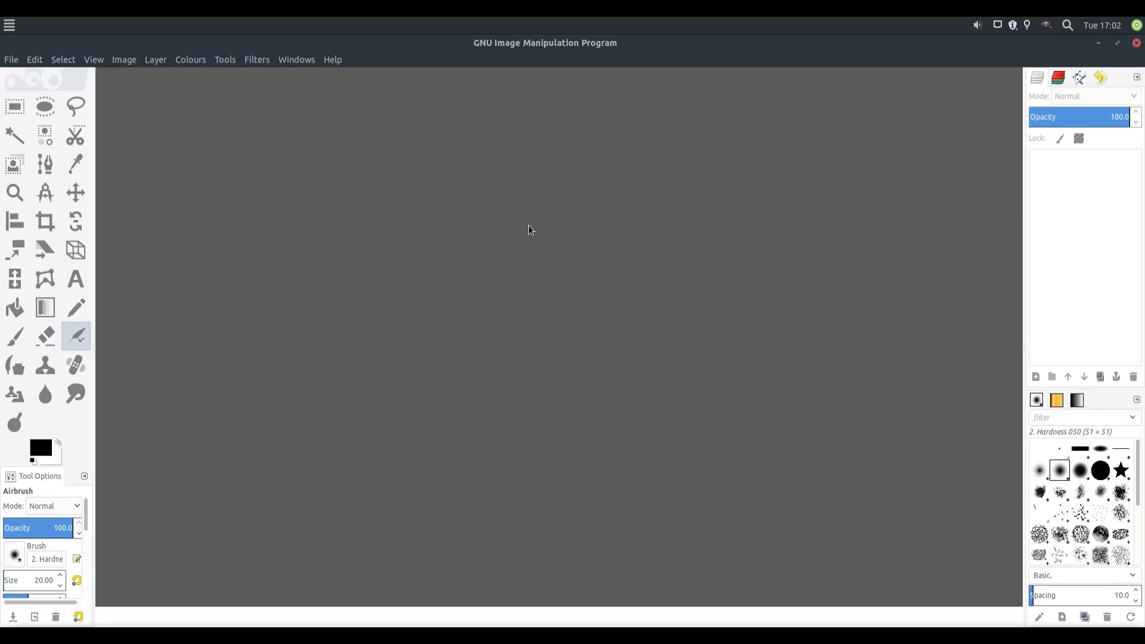
{"action": "mouse_move", "coordinate": [496, 183]}
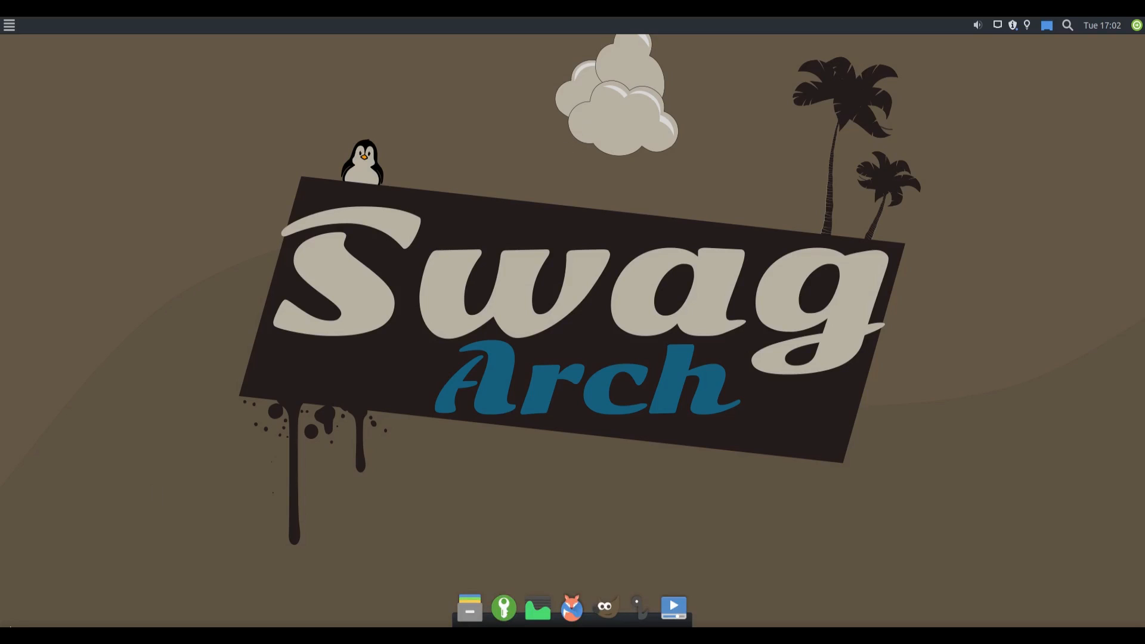
{"action": "mouse_move", "coordinate": [241, 240]}
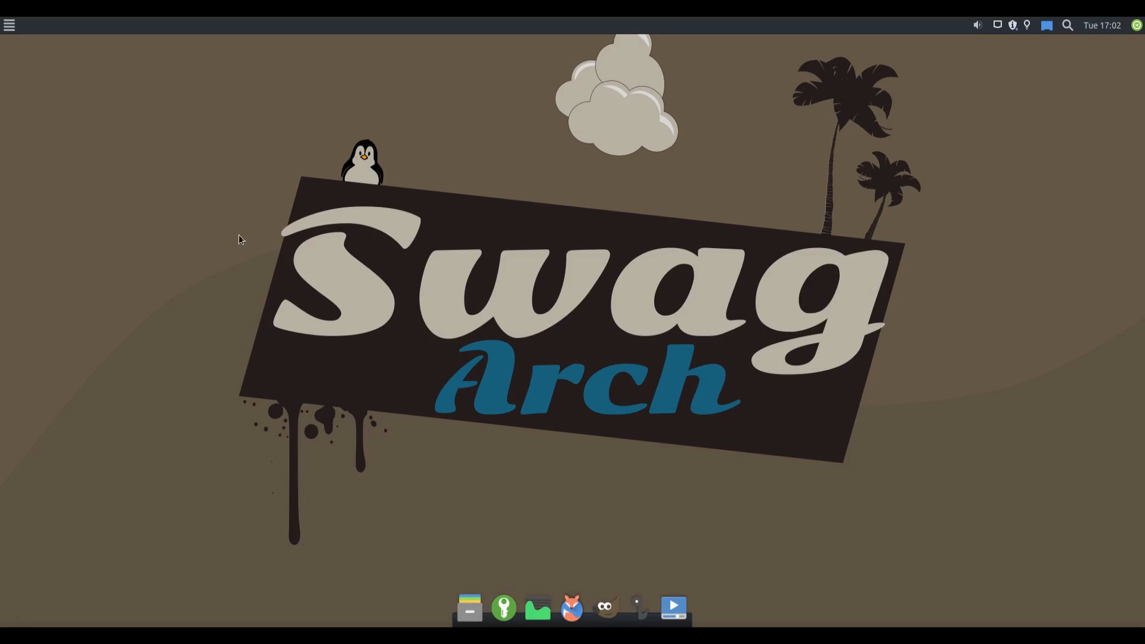
Step: Scroll through the Settings category apps, then reopen the Whisker menu on Favourites
{"action": "left_click", "coordinate": [10, 25]}
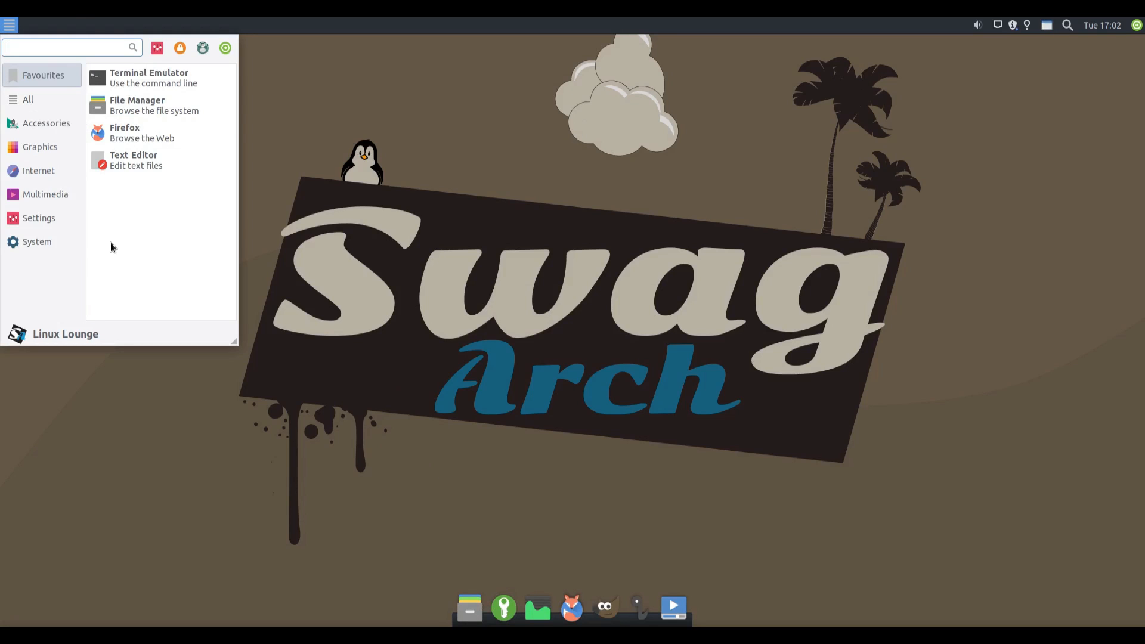
{"action": "left_click", "coordinate": [38, 217]}
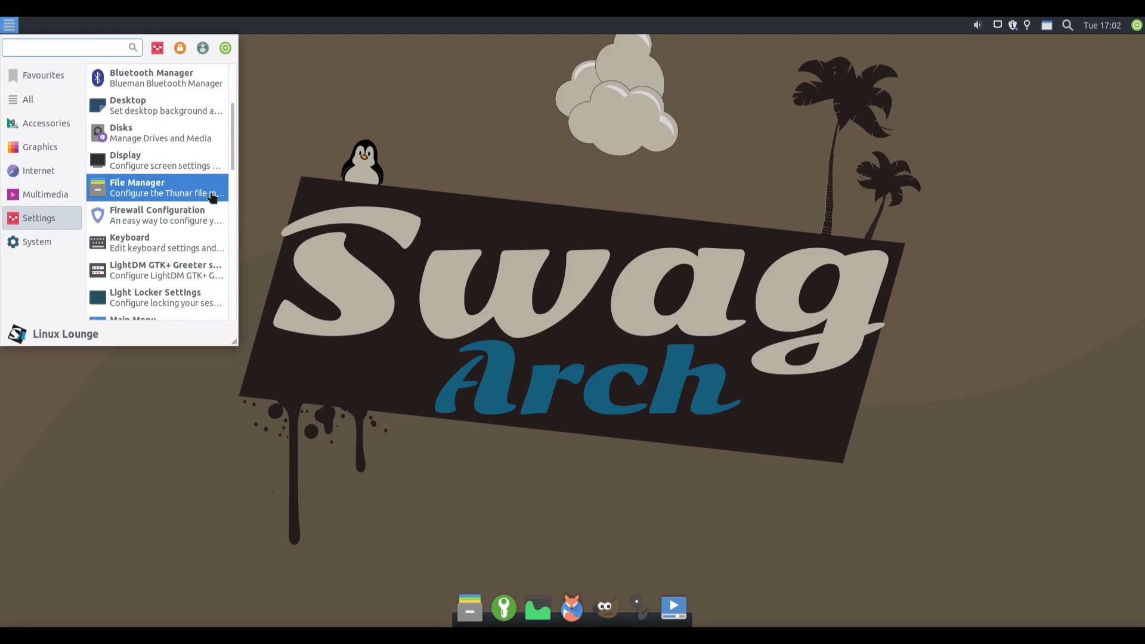
{"action": "scroll", "scroll_direction": "down", "scroll_amount": 3}
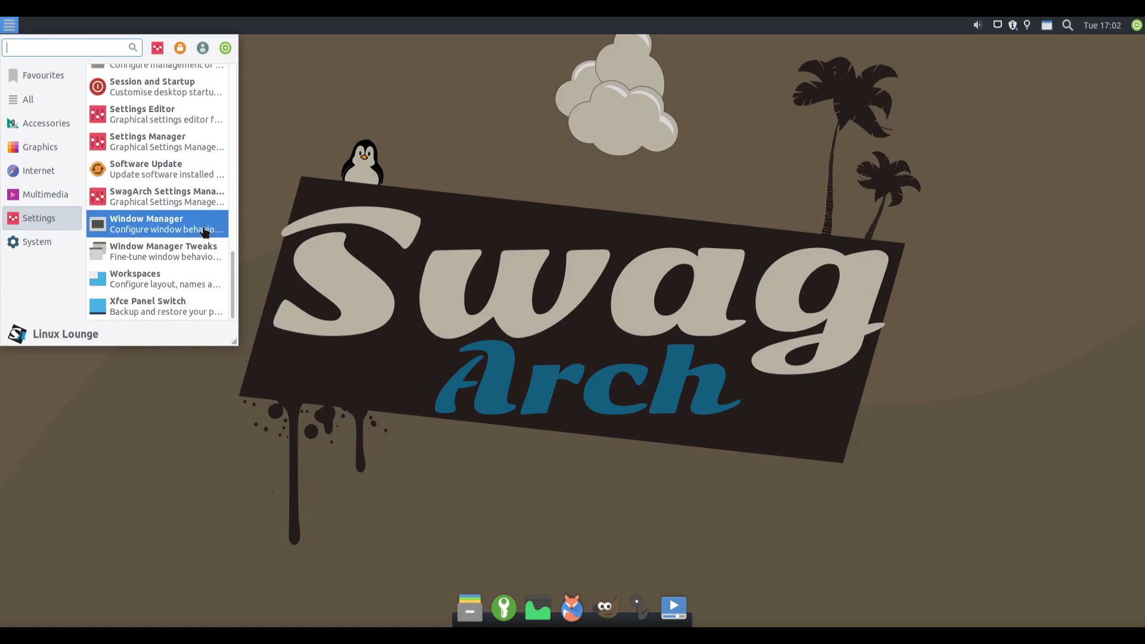
{"action": "left_click", "coordinate": [36, 241]}
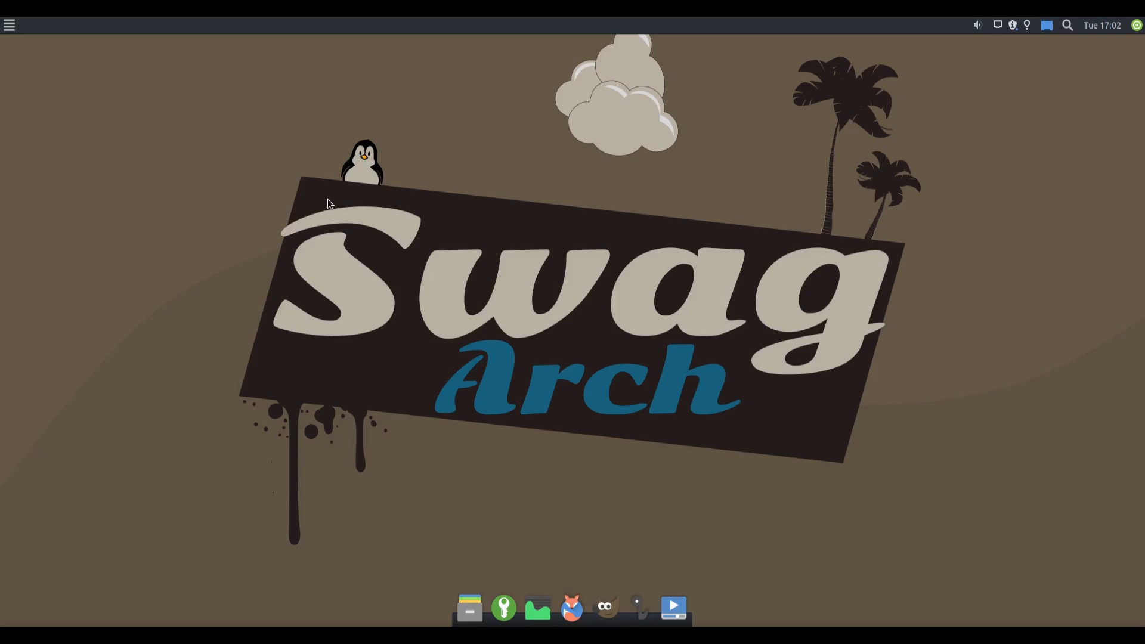
{"action": "left_click", "coordinate": [9, 25]}
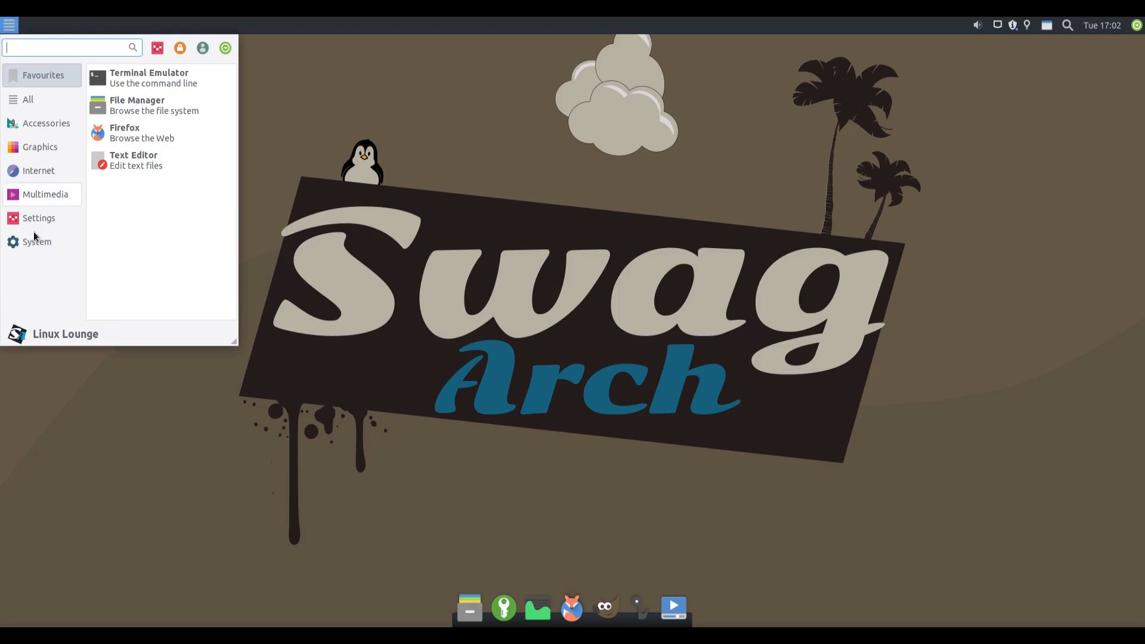
Step: Launch Pamac, move its window to the screen centre, then close it
{"action": "left_click", "coordinate": [397, 188]}
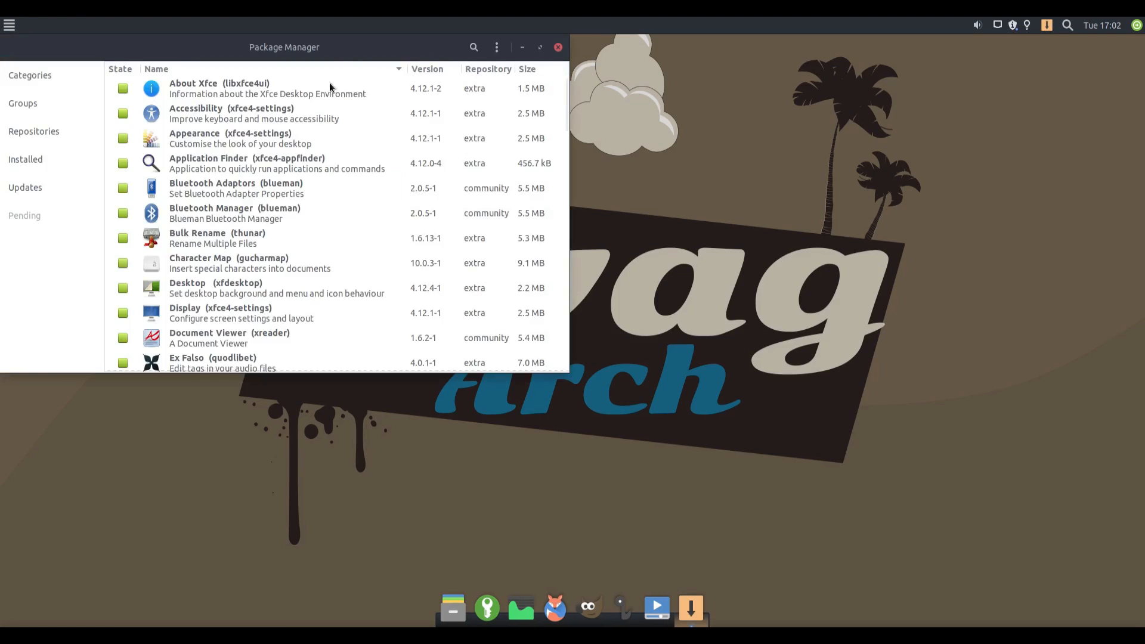
{"action": "left_click_drag", "start_coordinate": [284, 46], "coordinate": [485, 127]}
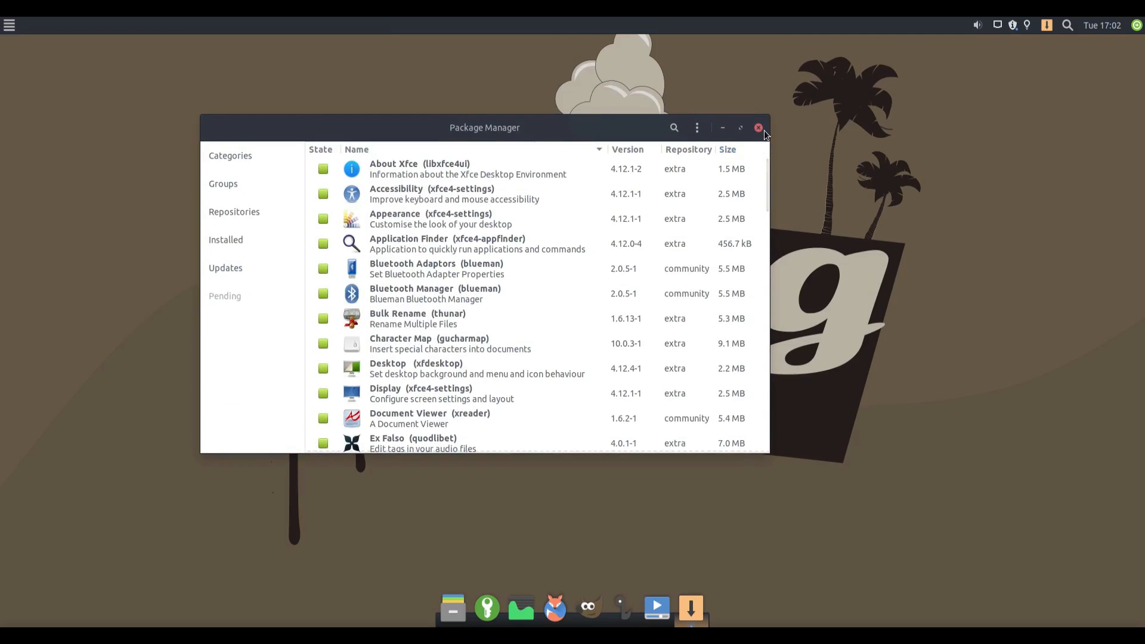
{"action": "left_click", "coordinate": [758, 127]}
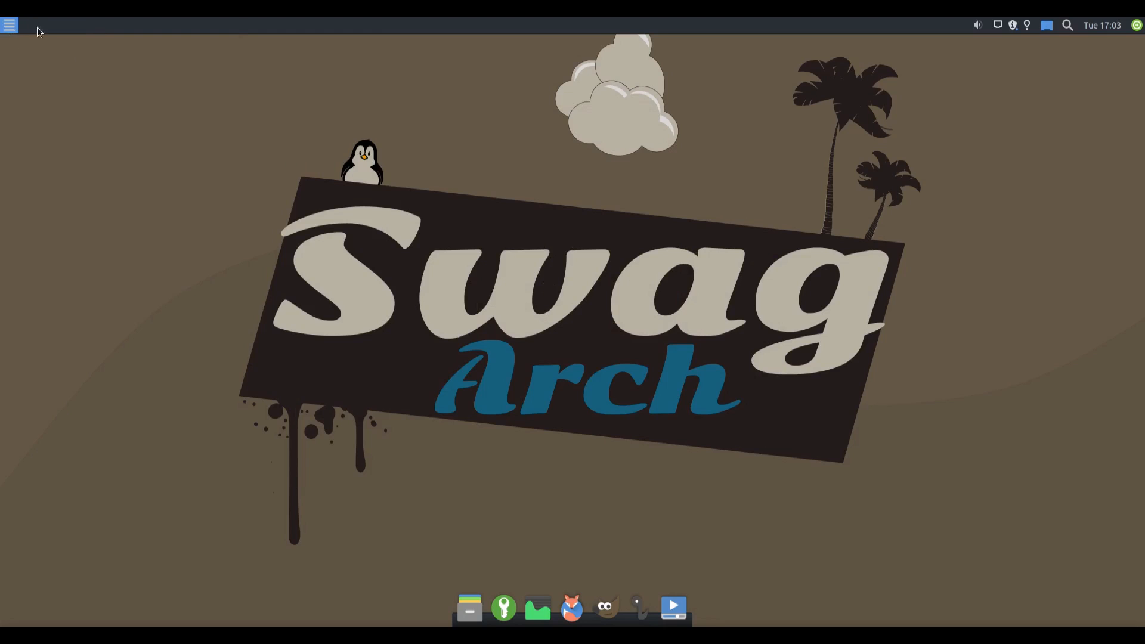
{"action": "left_click", "coordinate": [470, 608]}
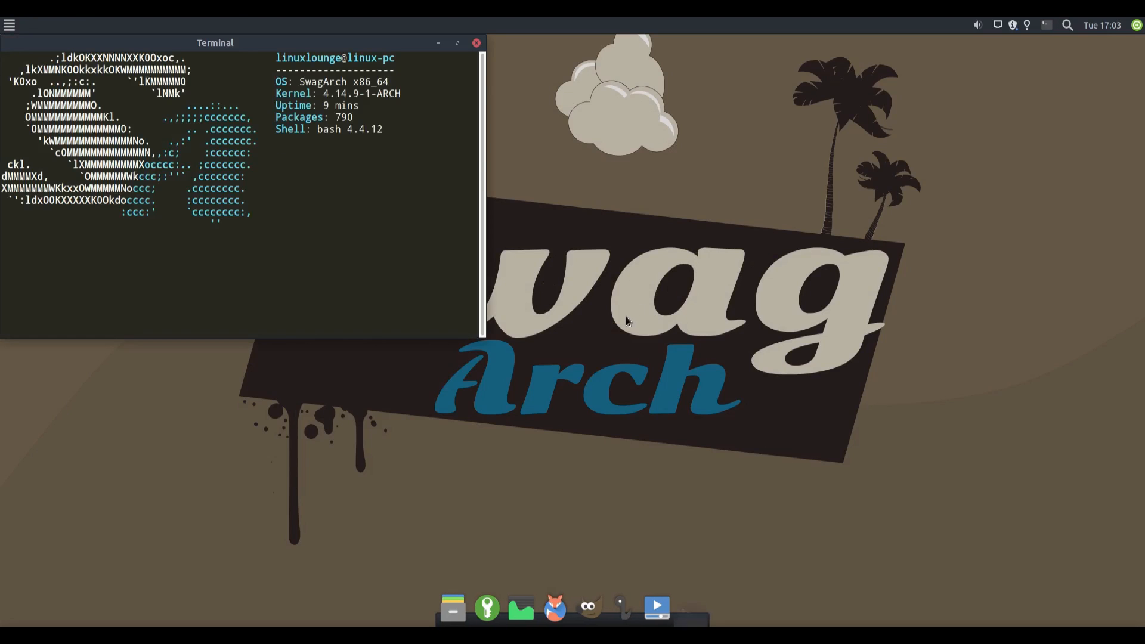
{"action": "left_click_drag", "start_coordinate": [214, 43], "coordinate": [354, 80]}
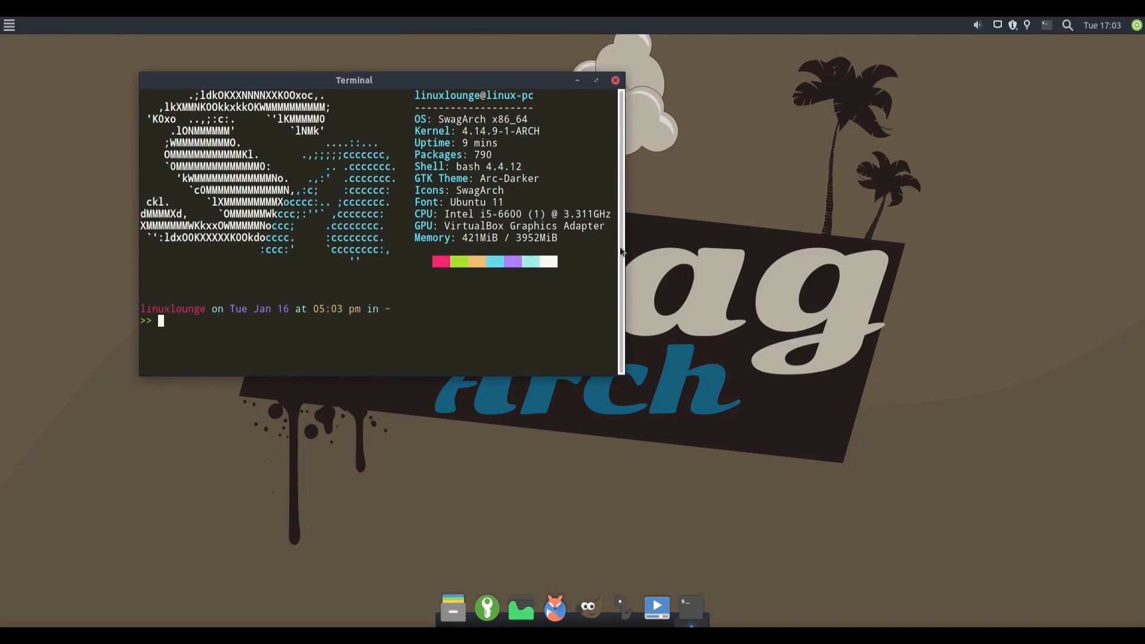
{"action": "mouse_move", "coordinate": [398, 264]}
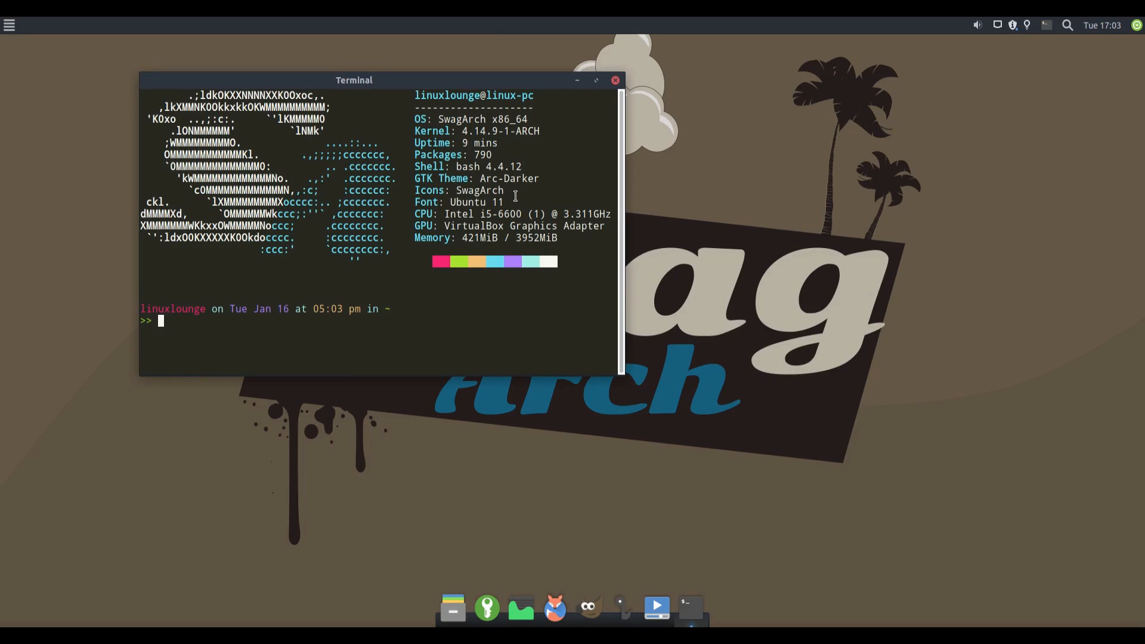
{"action": "mouse_move", "coordinate": [481, 178]}
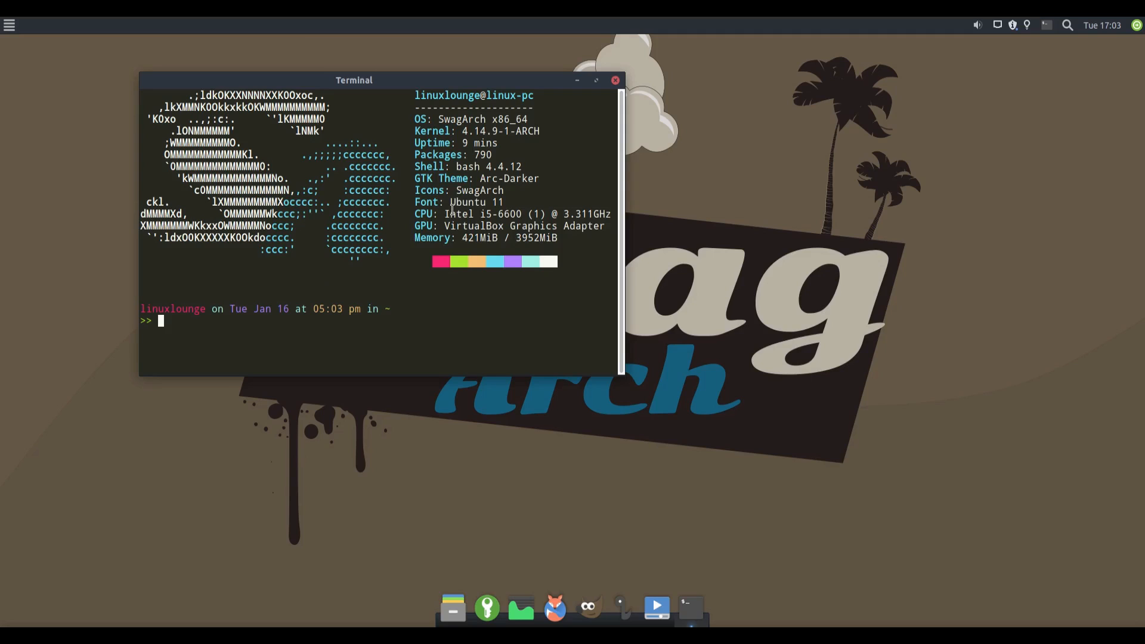
{"action": "mouse_move", "coordinate": [390, 219]}
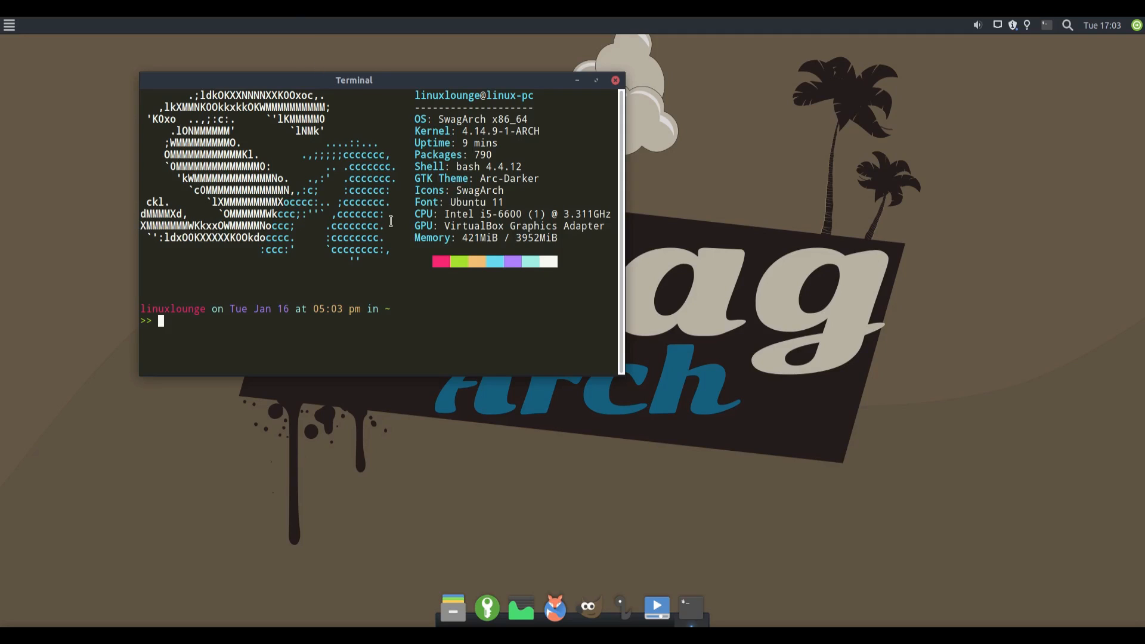
{"action": "mouse_move", "coordinate": [410, 81]}
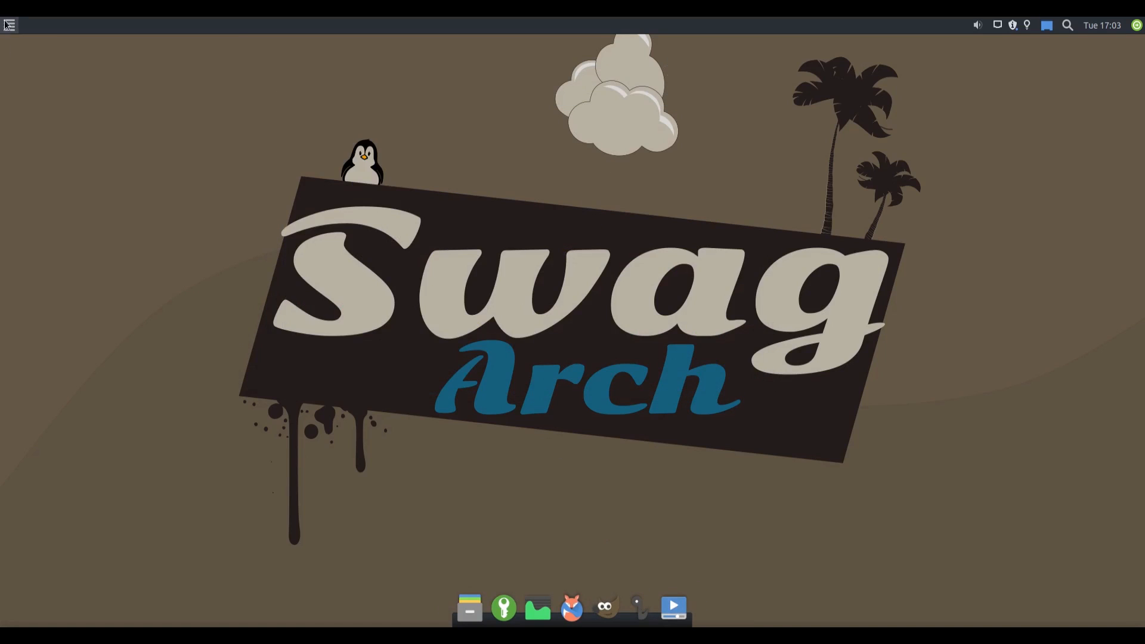
{"action": "left_click", "coordinate": [10, 25]}
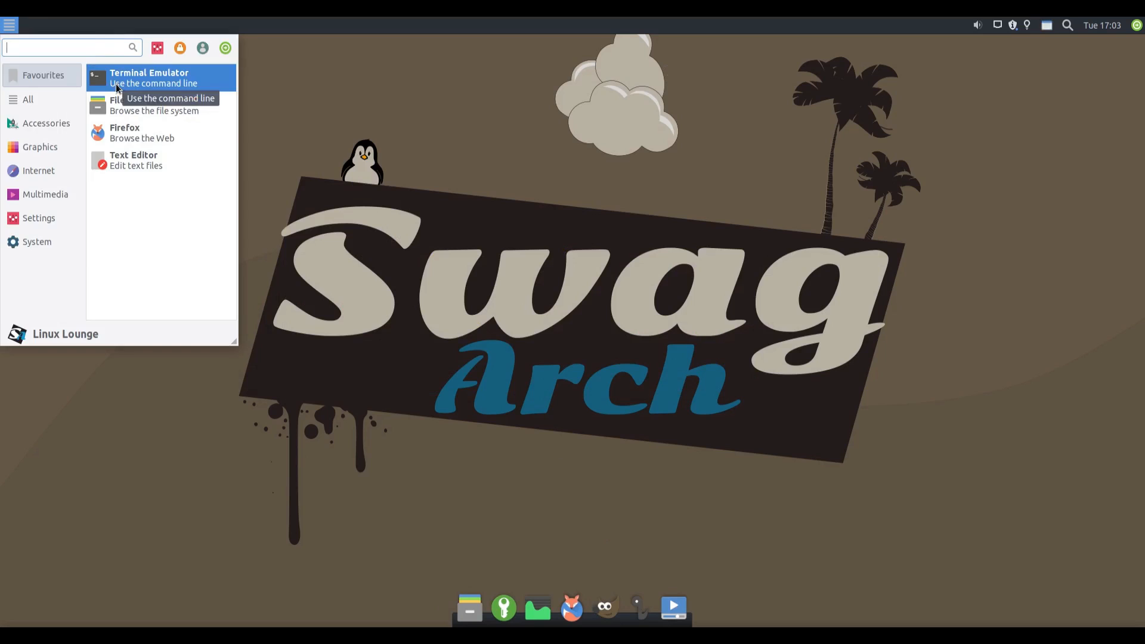
{"action": "left_click", "coordinate": [124, 105]}
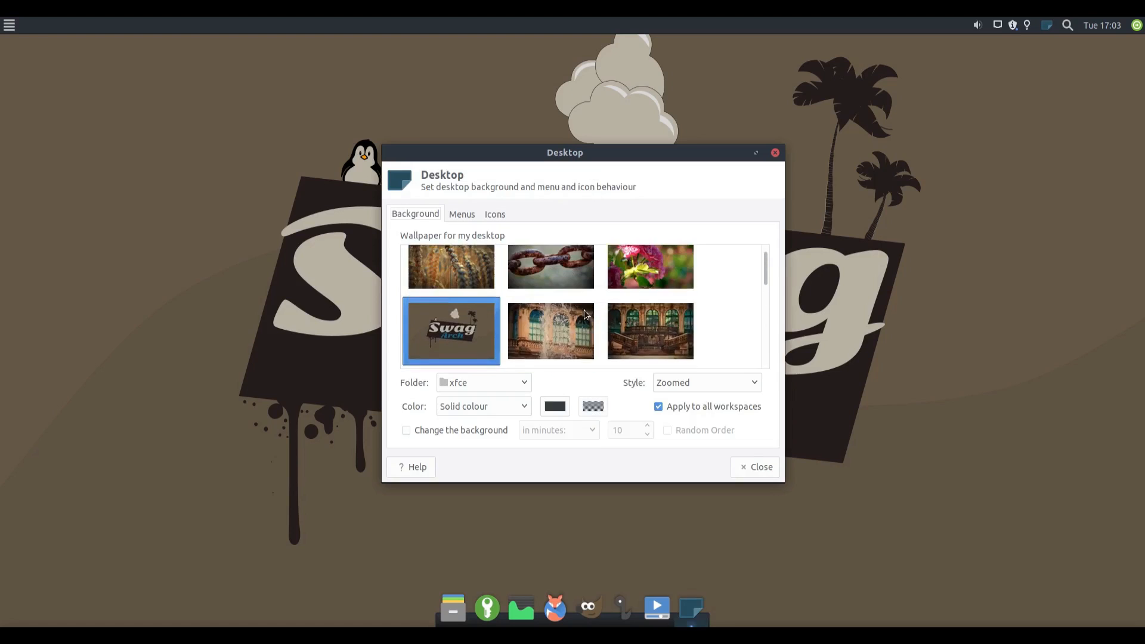
{"action": "scroll", "scroll_direction": "down", "scroll_amount": 3}
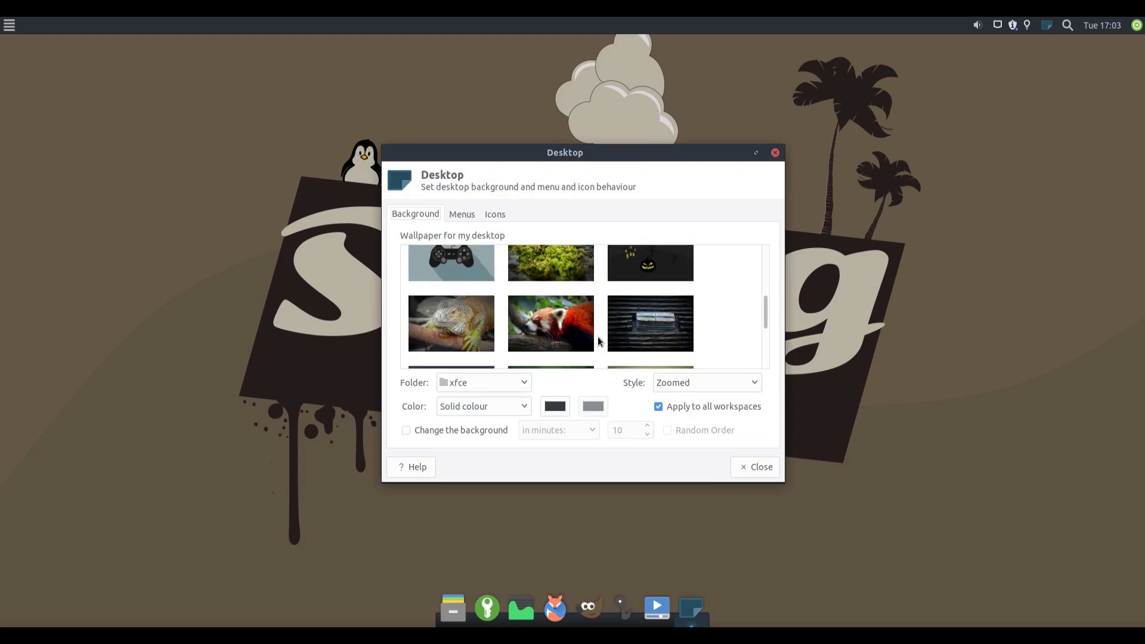
{"action": "left_click", "coordinate": [451, 280]}
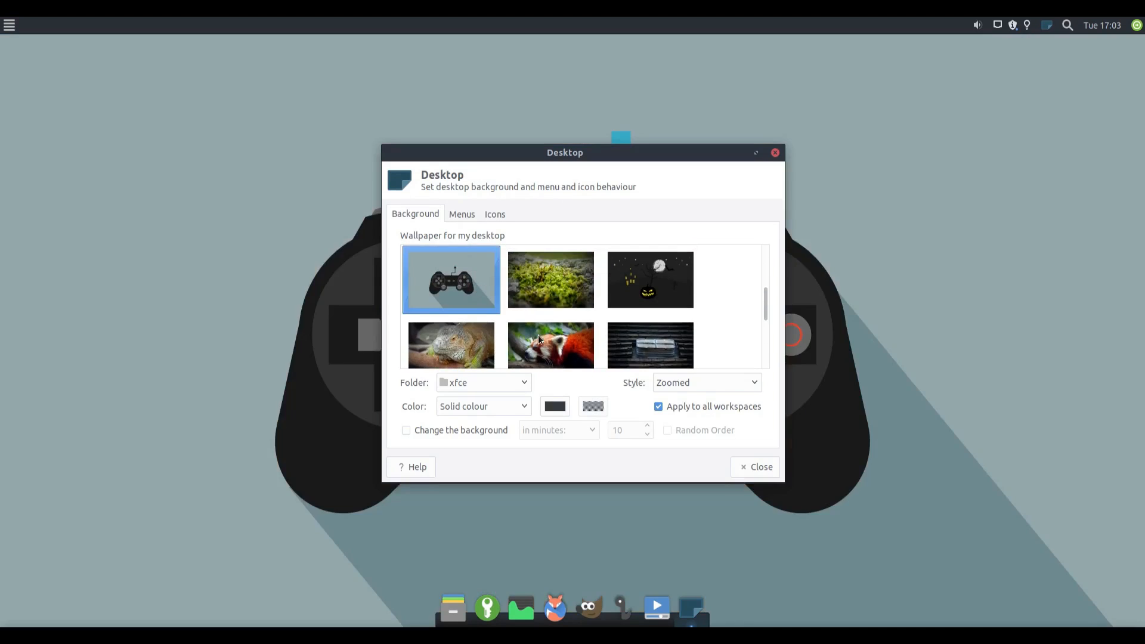
{"action": "left_click", "coordinate": [550, 279]}
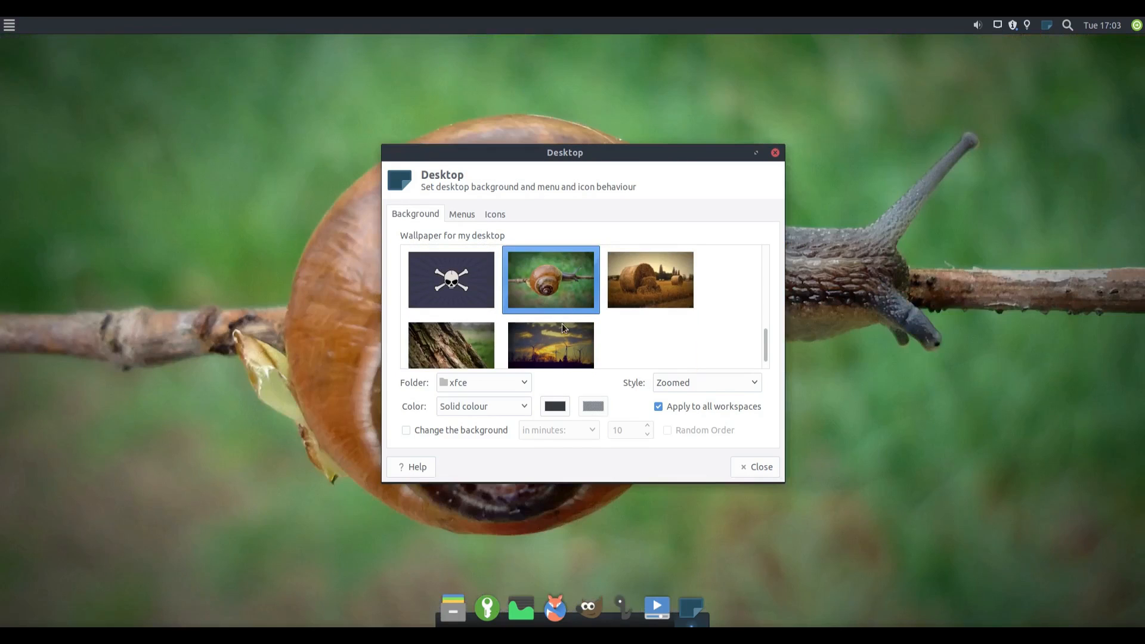
{"action": "left_click", "coordinate": [550, 344]}
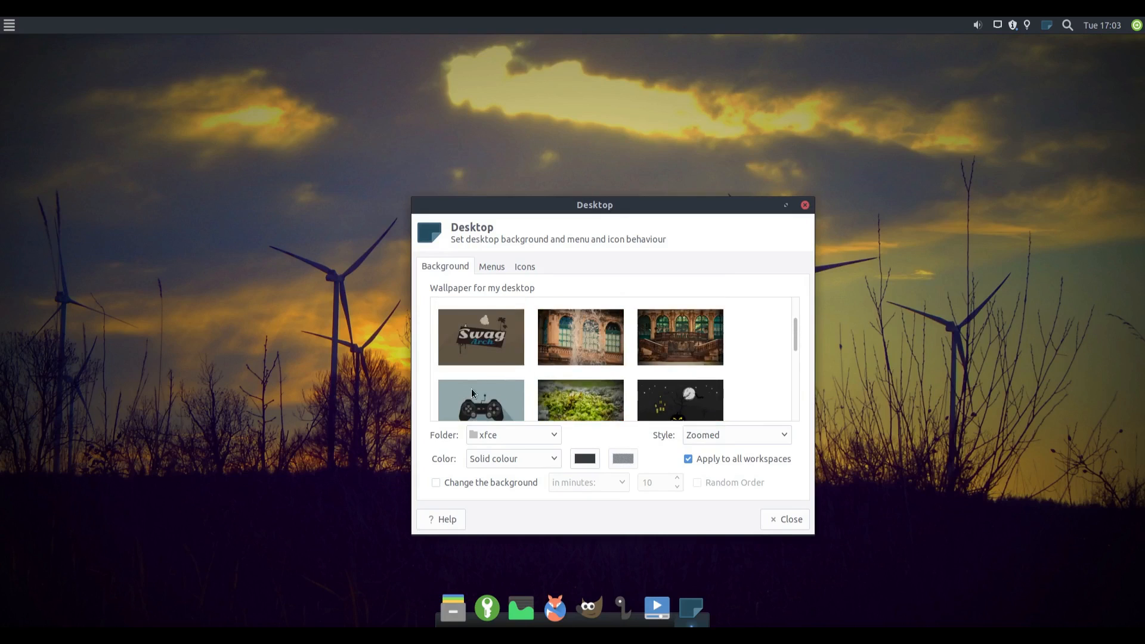
{"action": "left_click", "coordinate": [481, 333]}
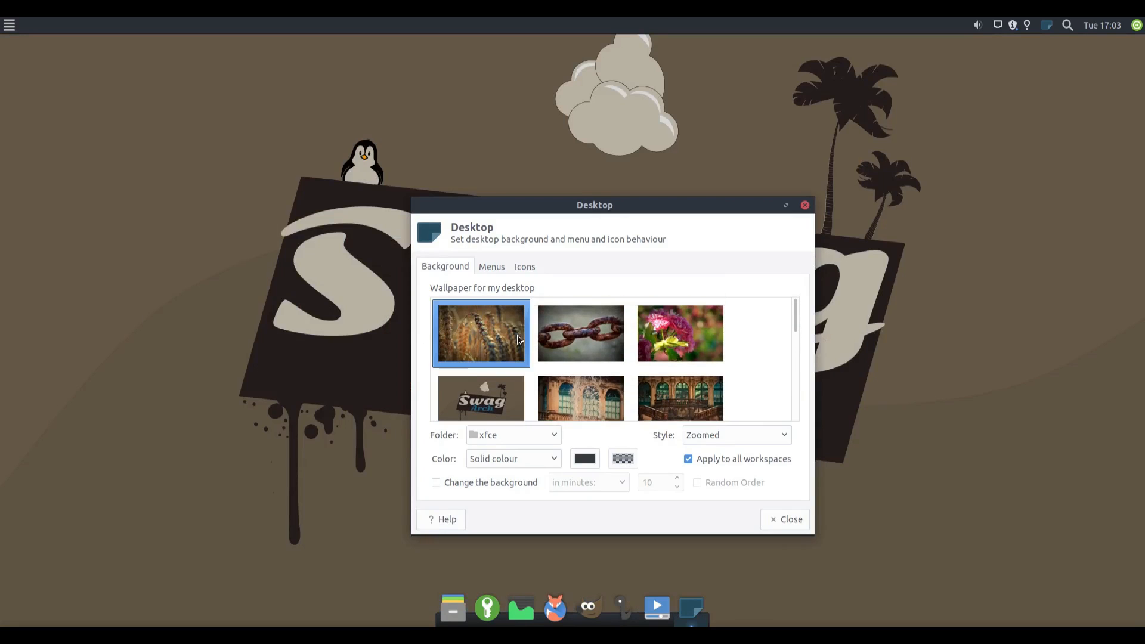
{"action": "left_click", "coordinate": [785, 520]}
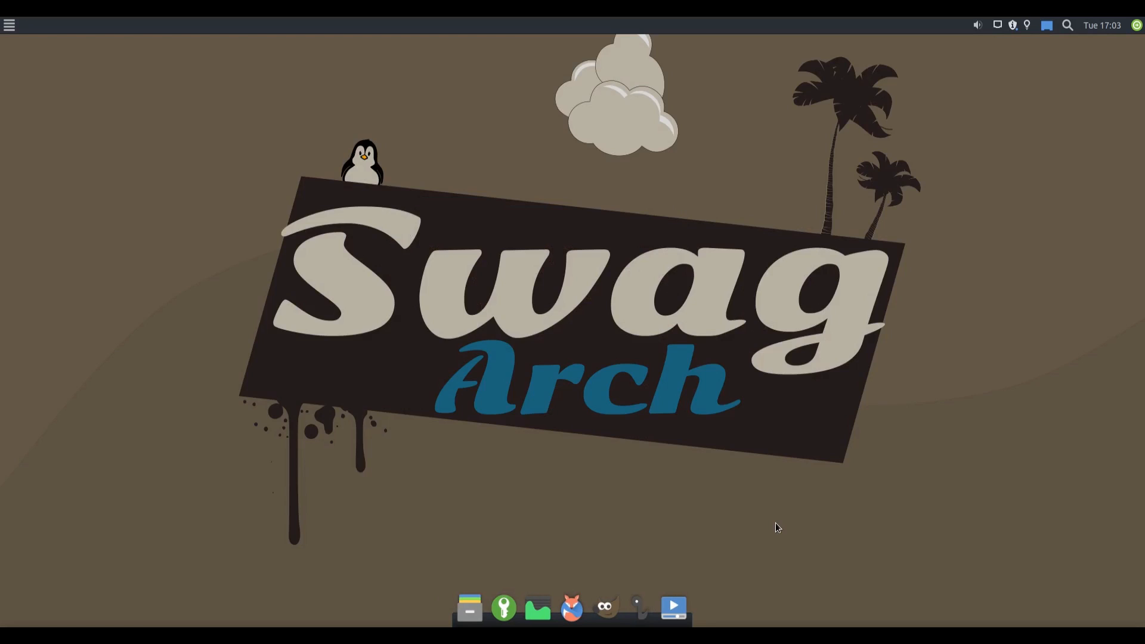
{"action": "mouse_move", "coordinate": [529, 156]}
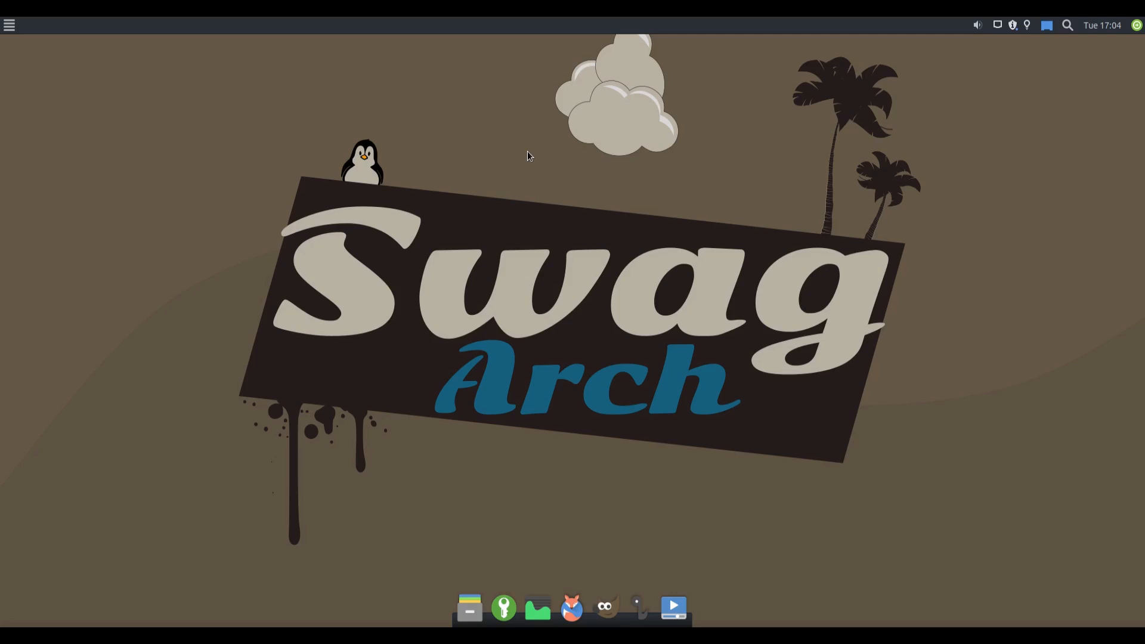
{"action": "mouse_move", "coordinate": [448, 184]}
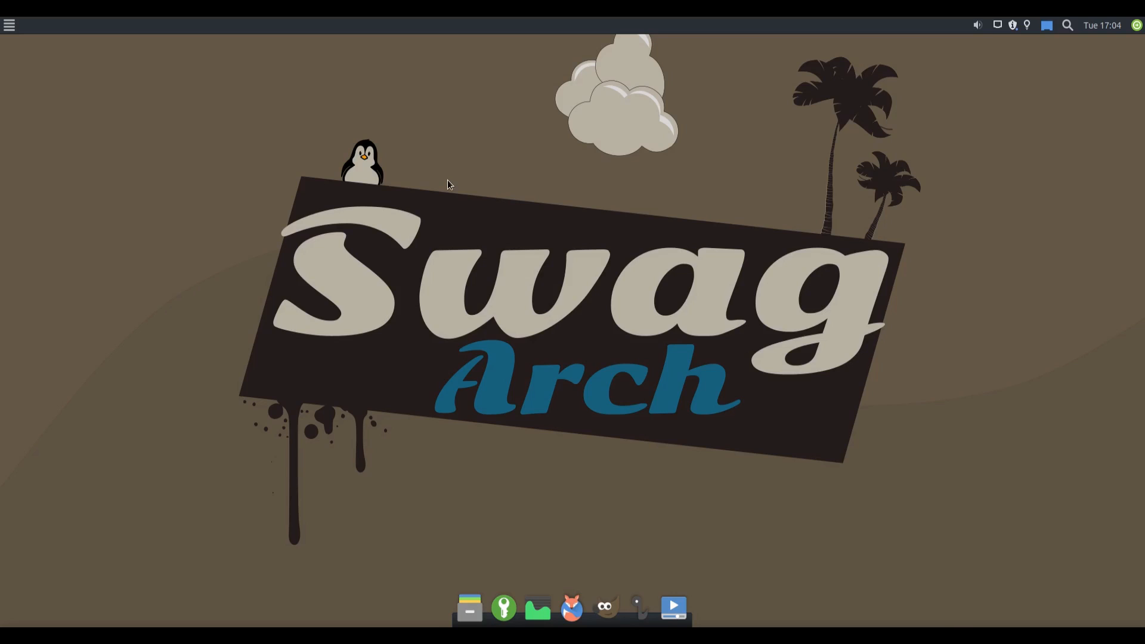
{"action": "mouse_move", "coordinate": [599, 170]}
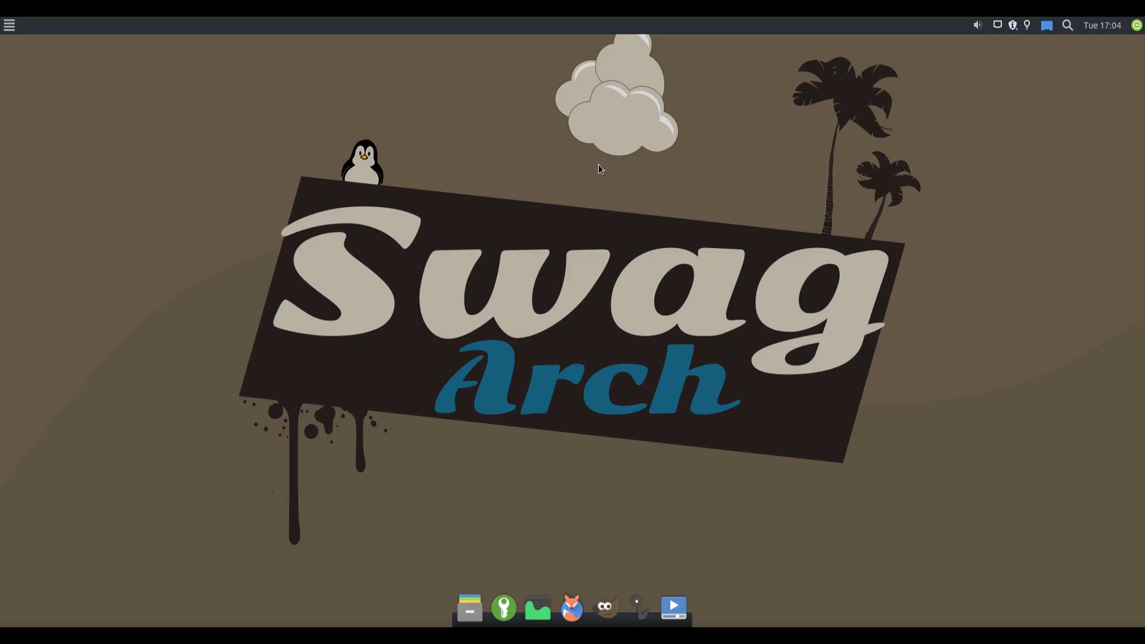
{"action": "mouse_move", "coordinate": [593, 173]}
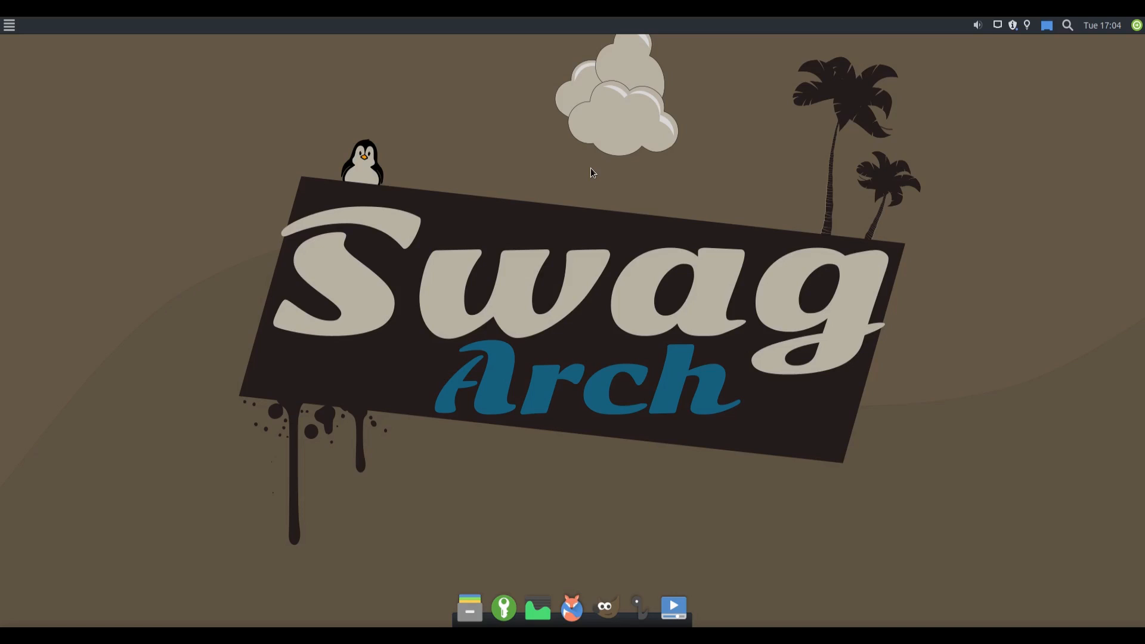
{"action": "mouse_move", "coordinate": [1138, 599]}
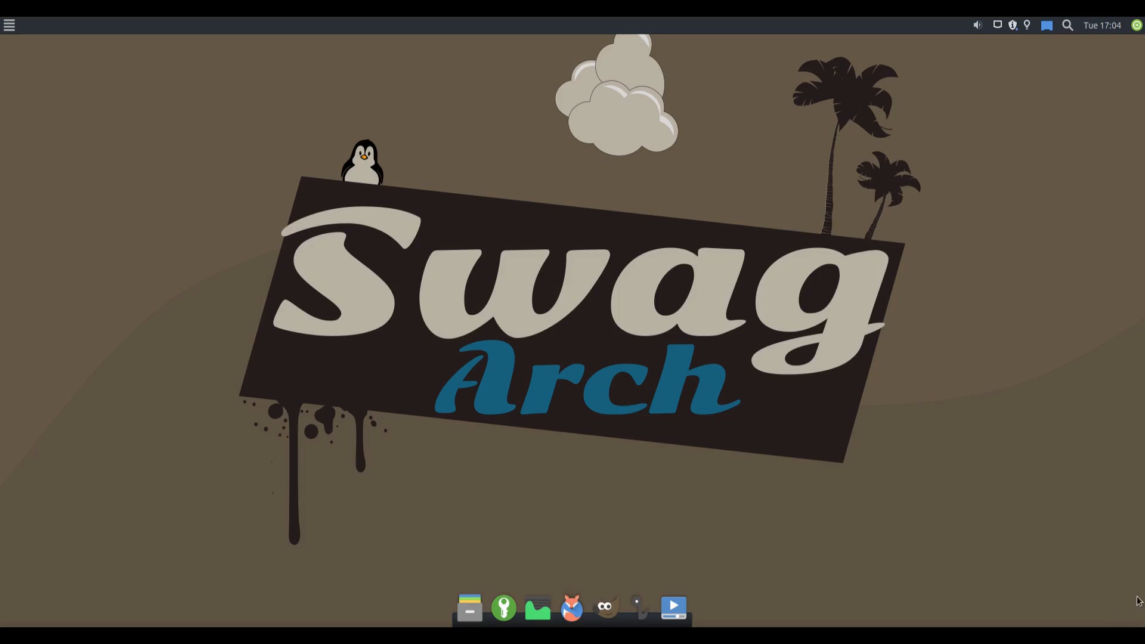